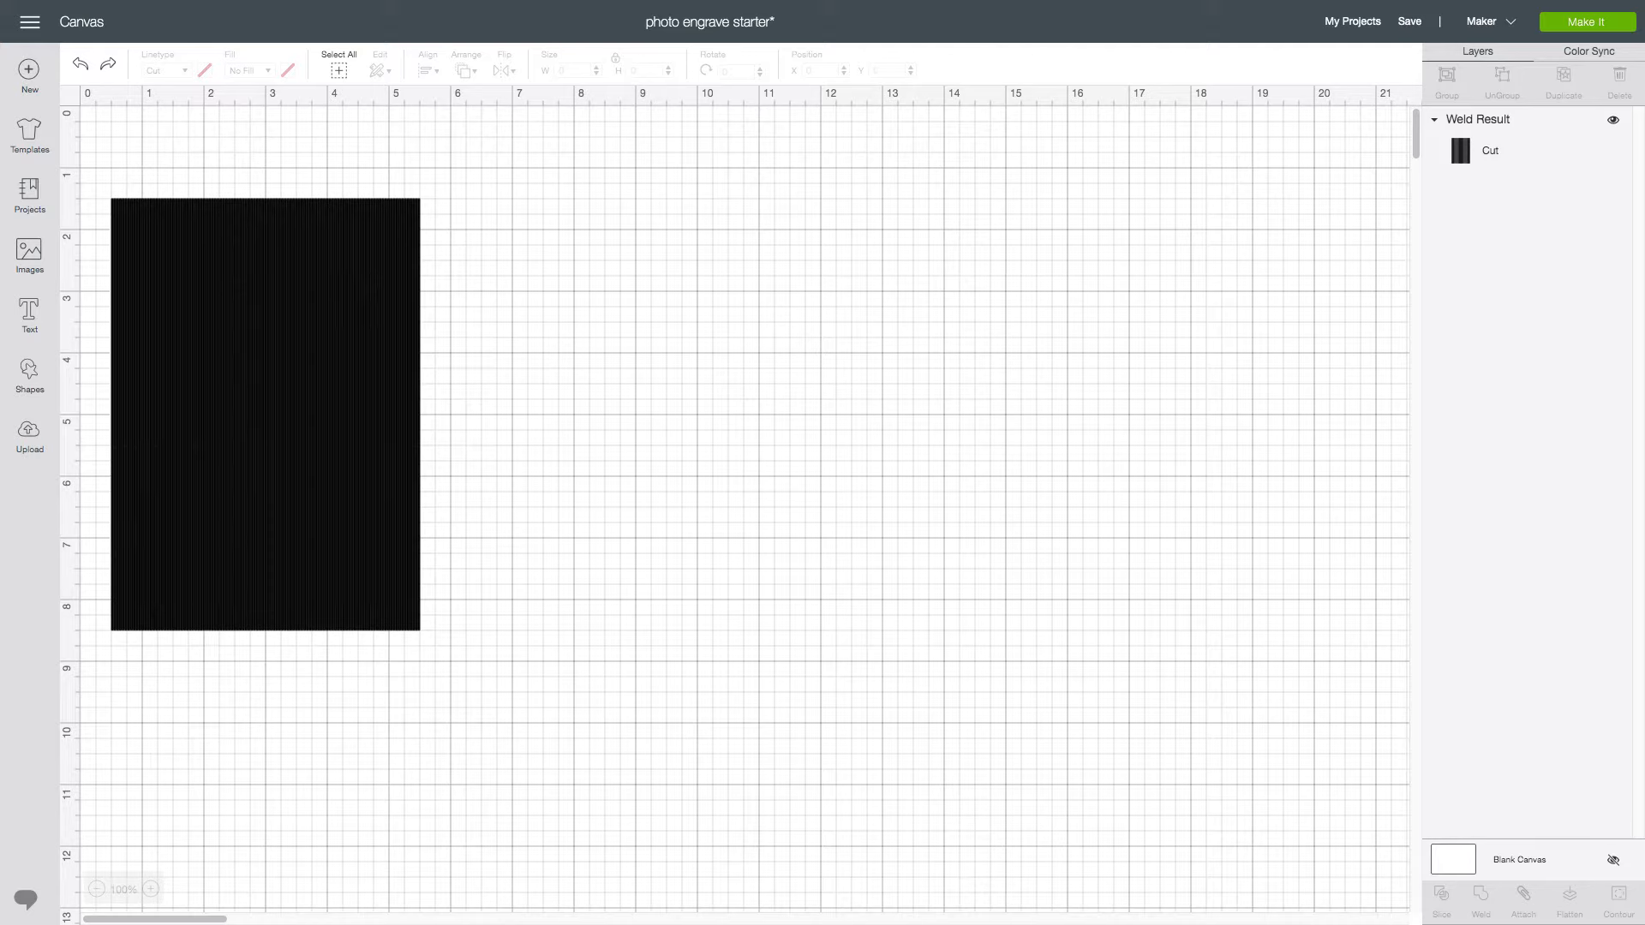
mouse_move(29, 375)
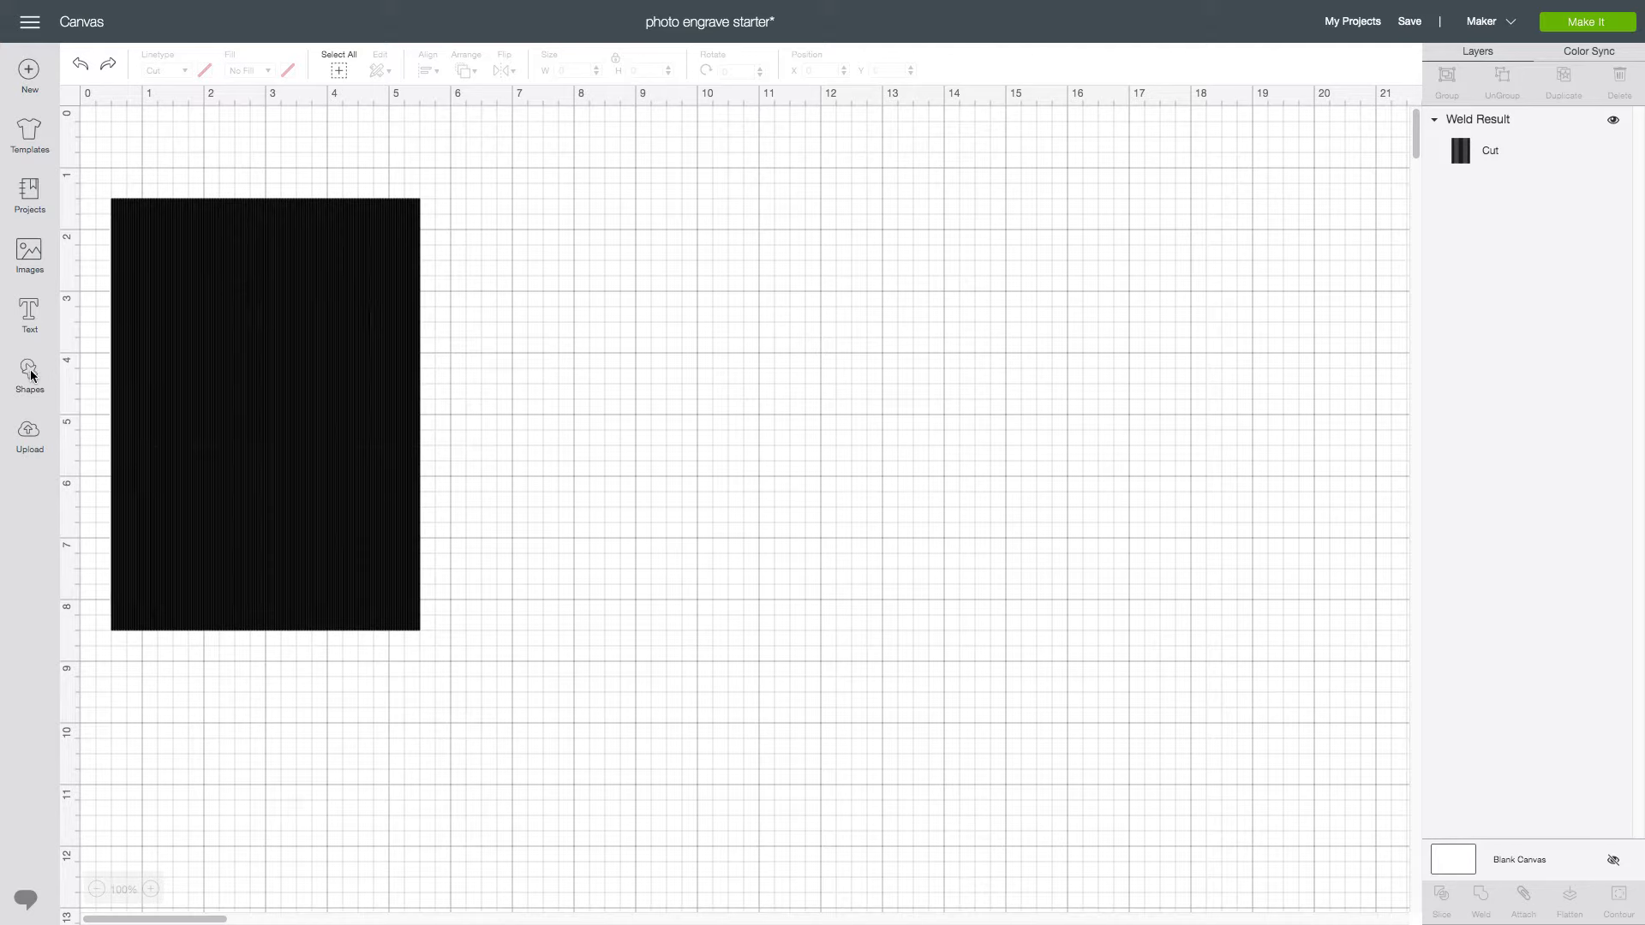
Add a square from Shapes and size it to 3 by 3 inches beside the line-pattern rectangle
left_click(29, 376)
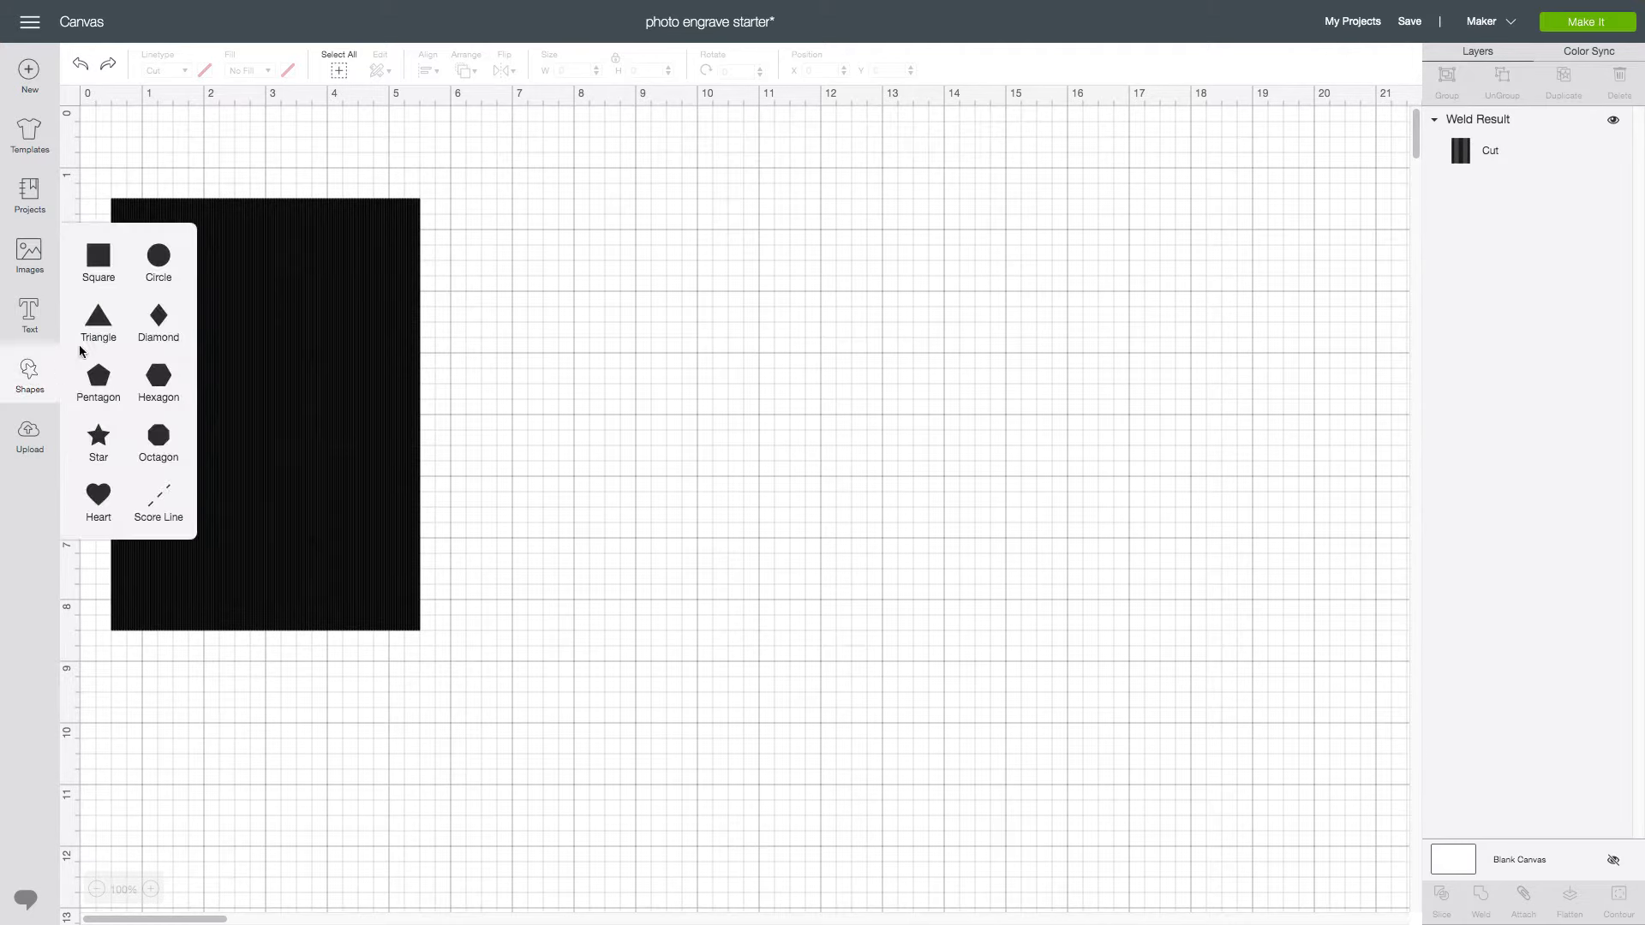
left_click(98, 258)
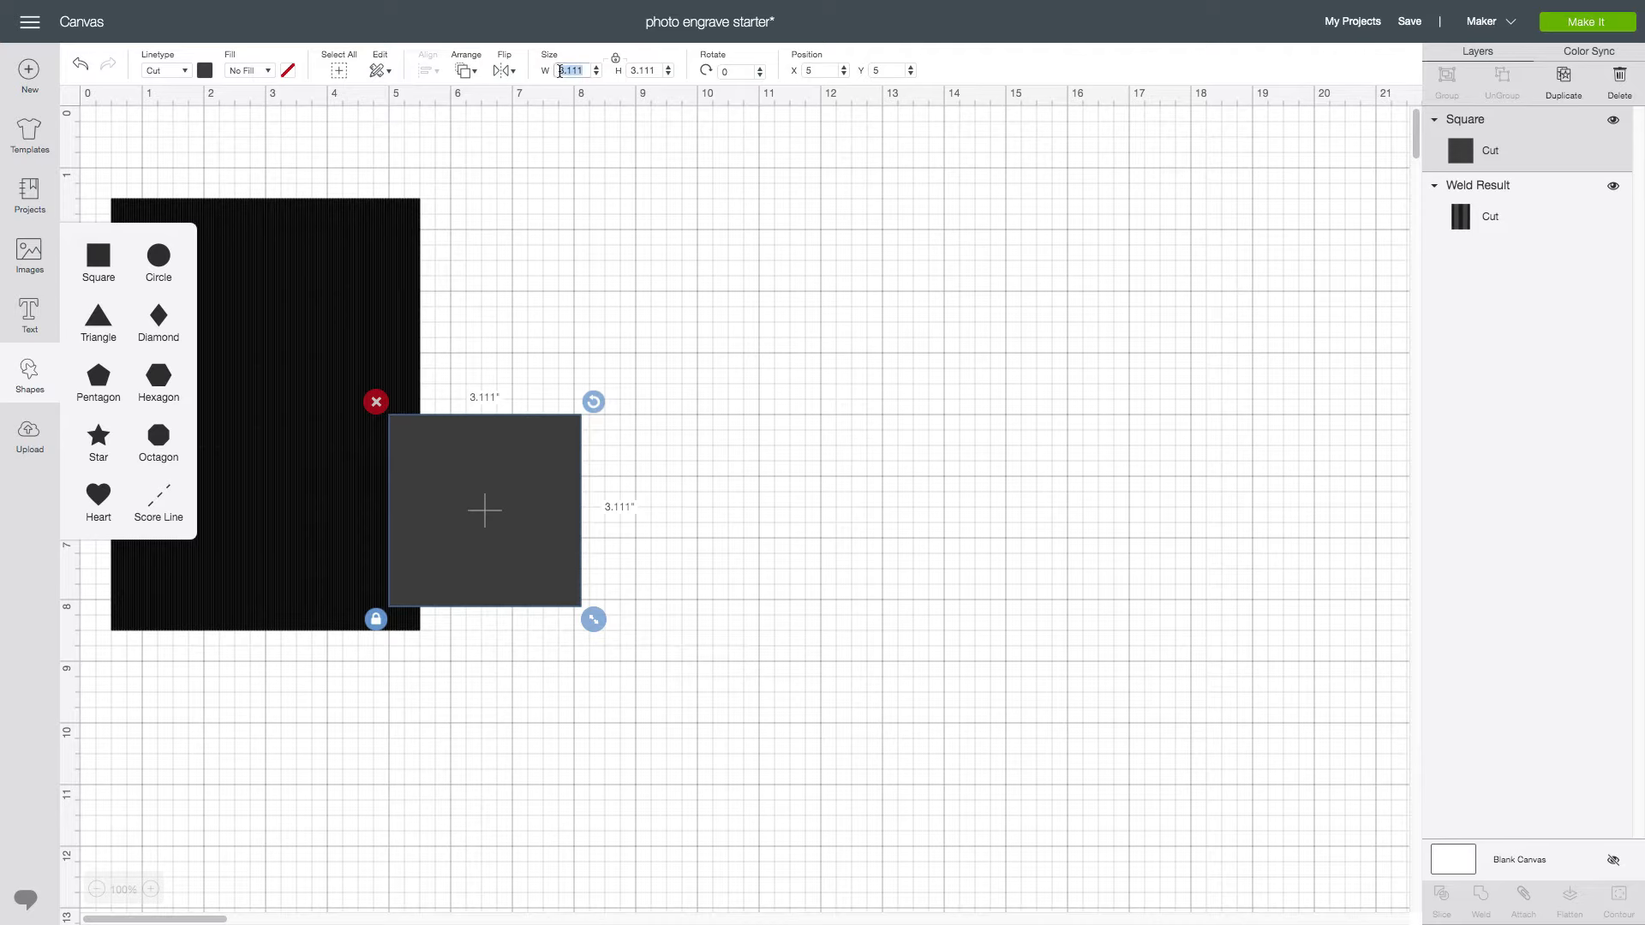
type("3")
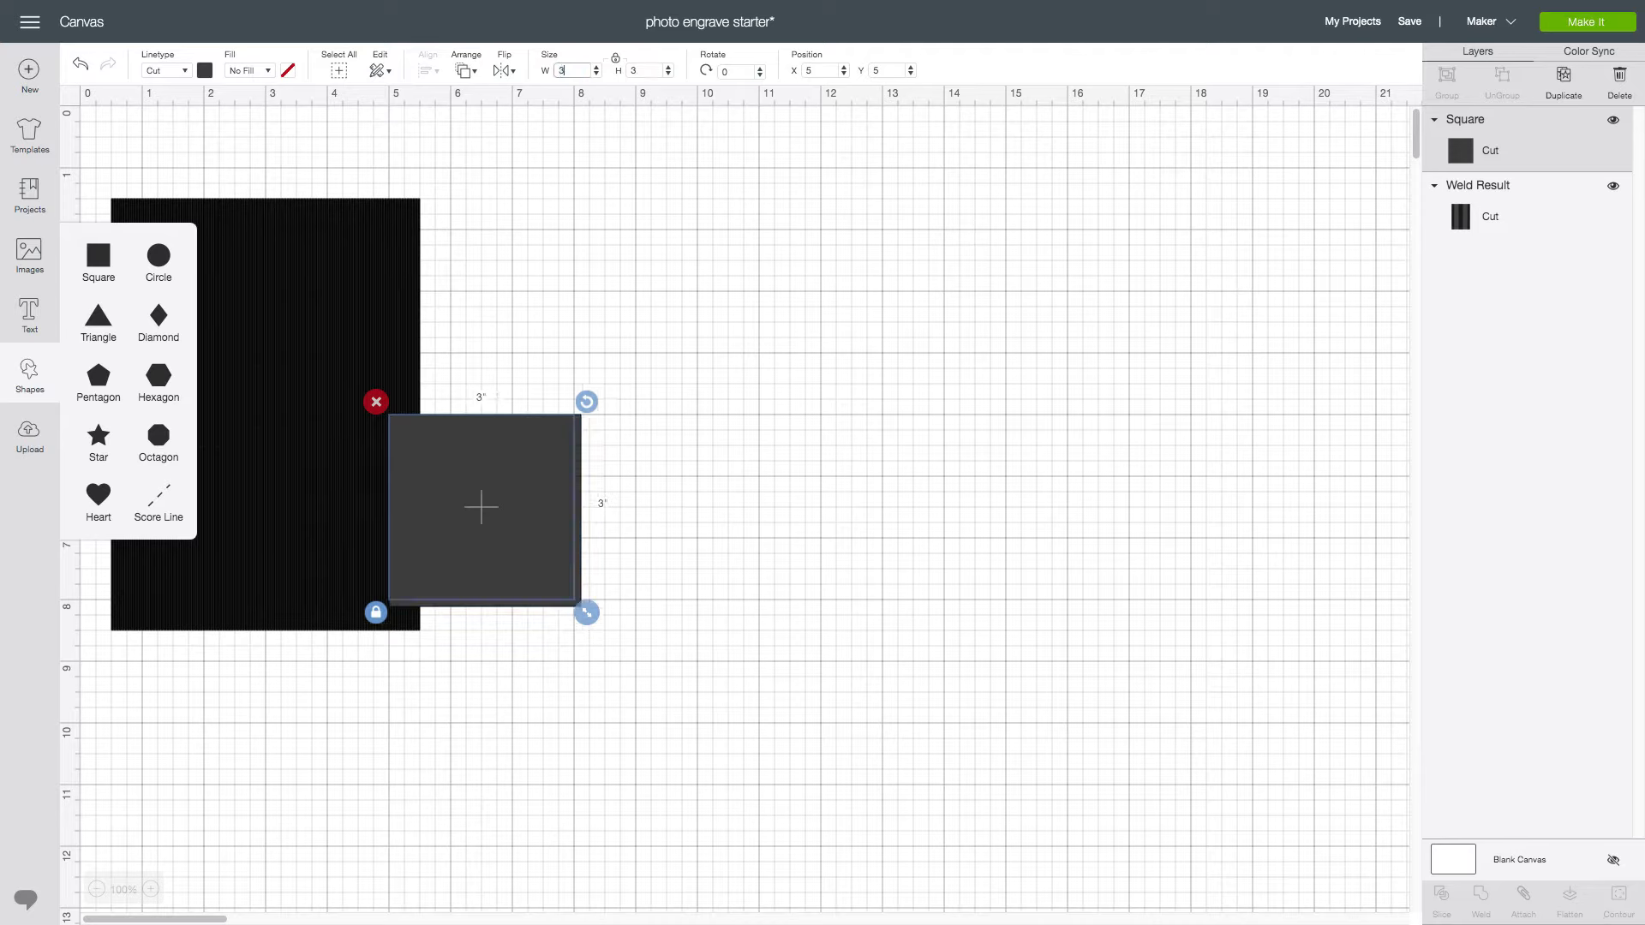
left_click(610, 133)
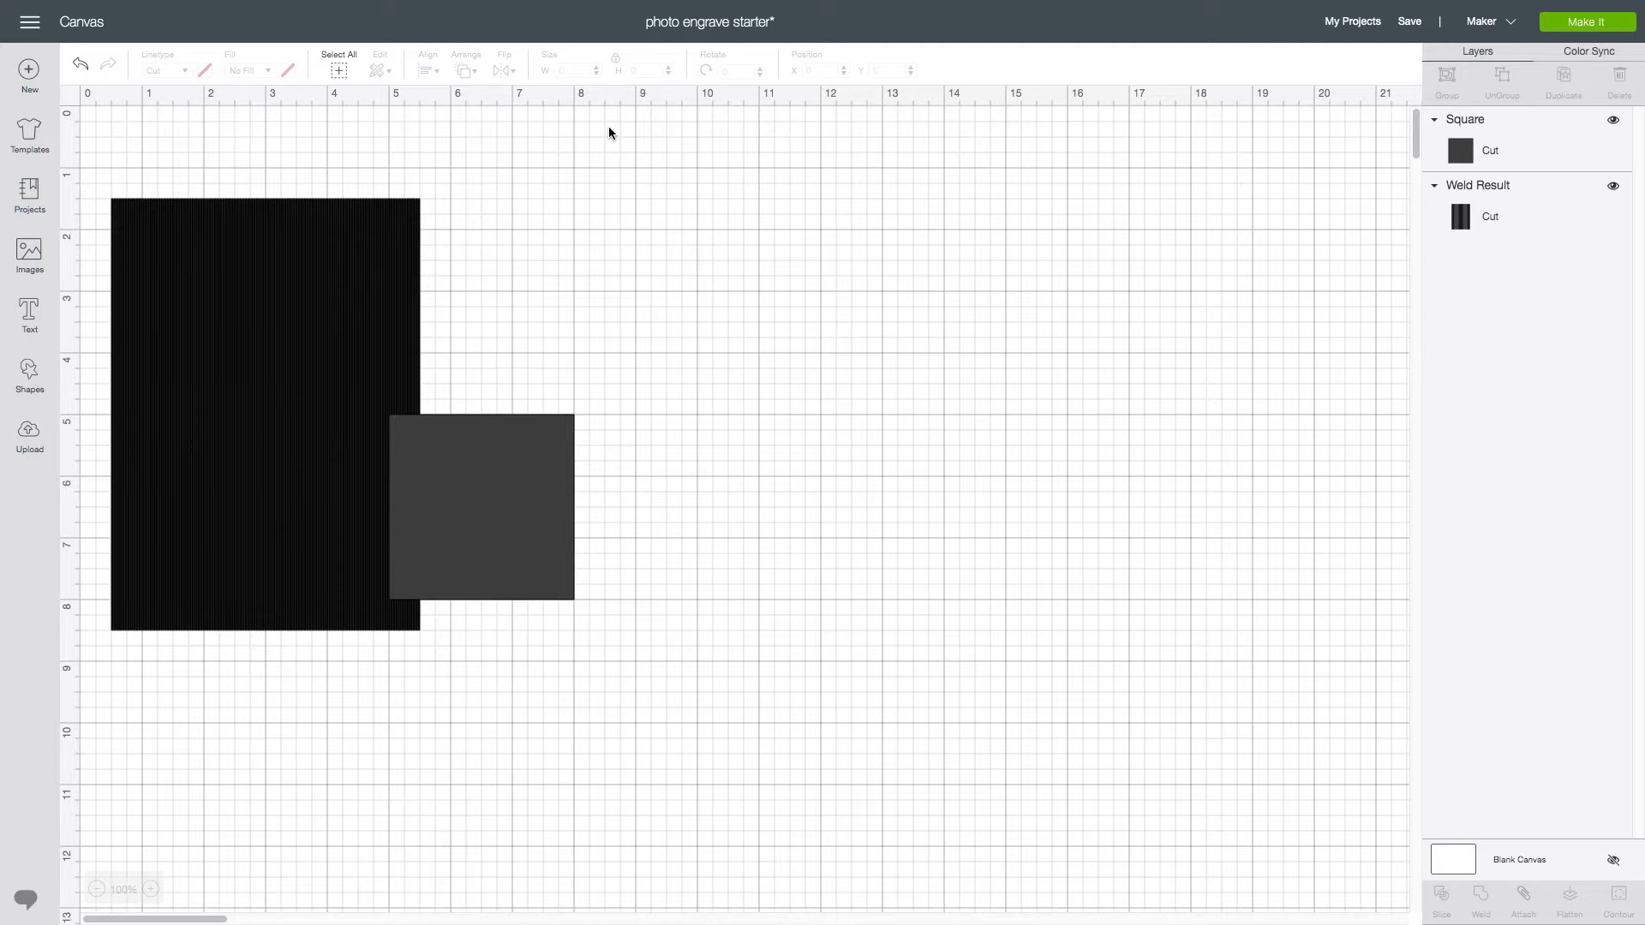
Rotate the welded line-pattern rectangle by 30 degrees
left_click(262, 409)
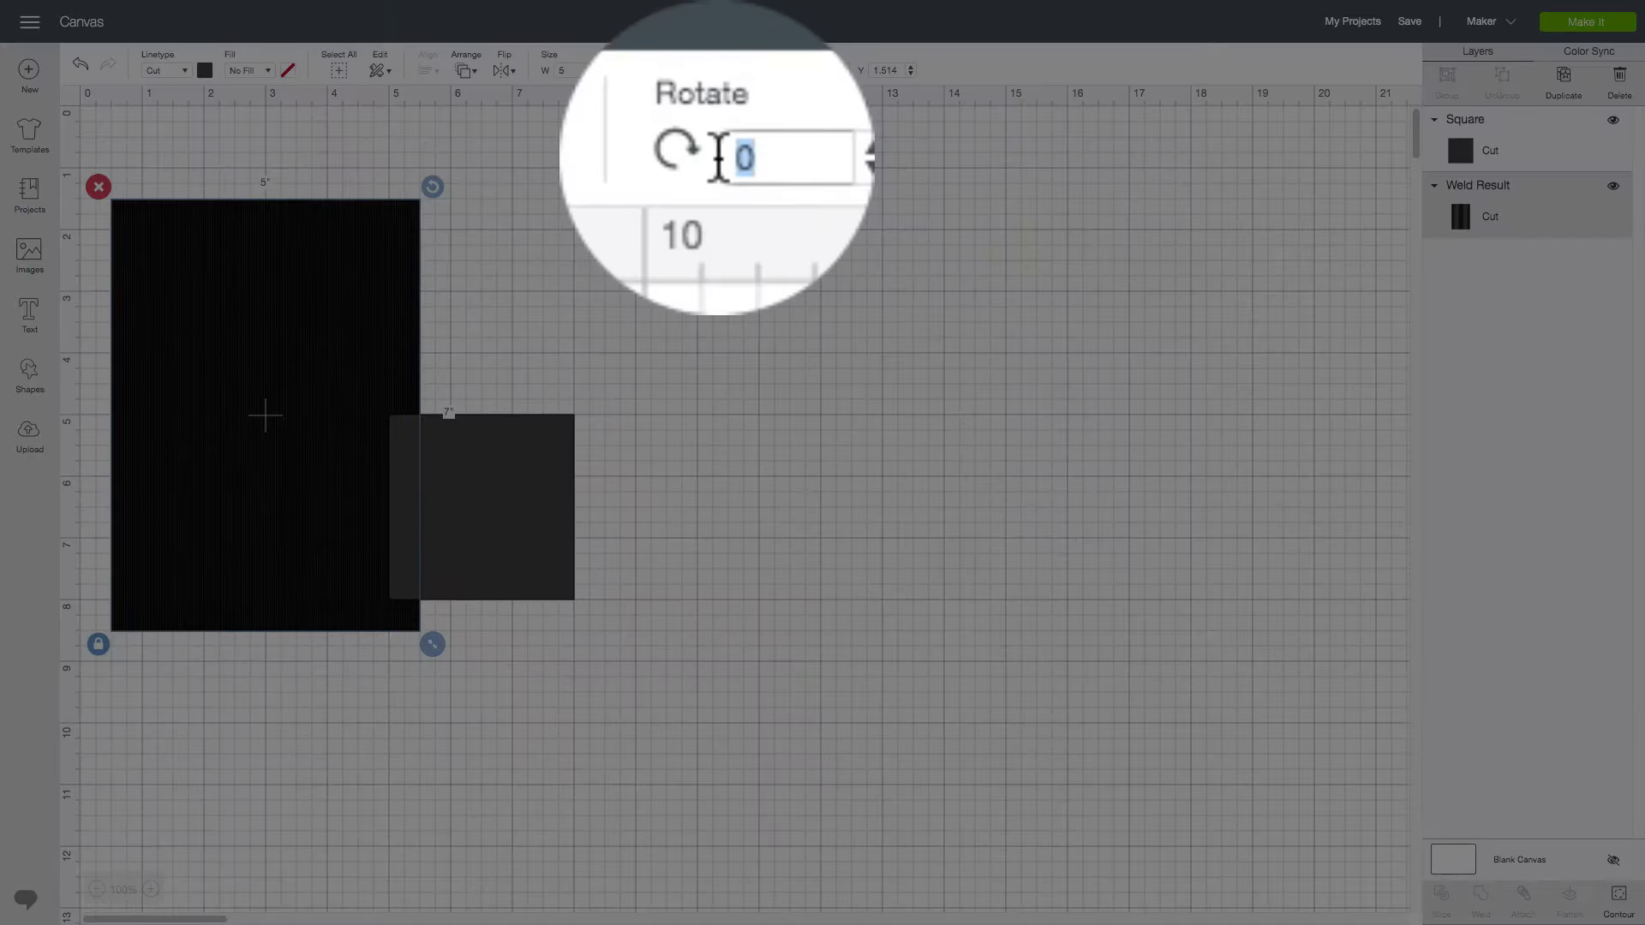
type("30")
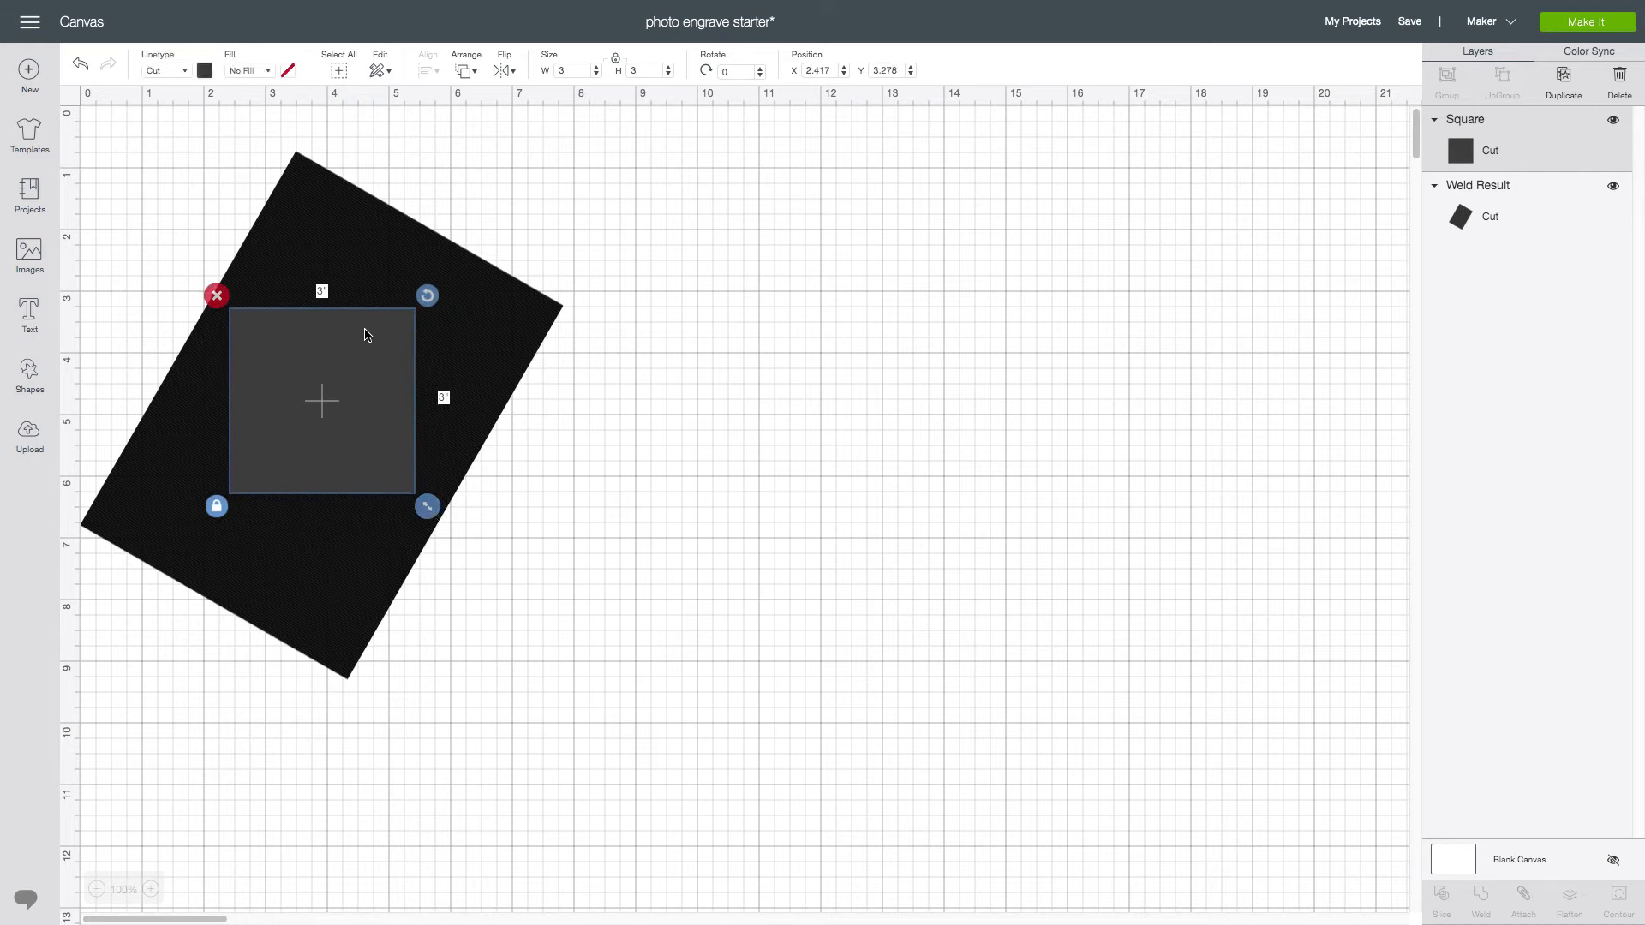
mouse_move(1016, 209)
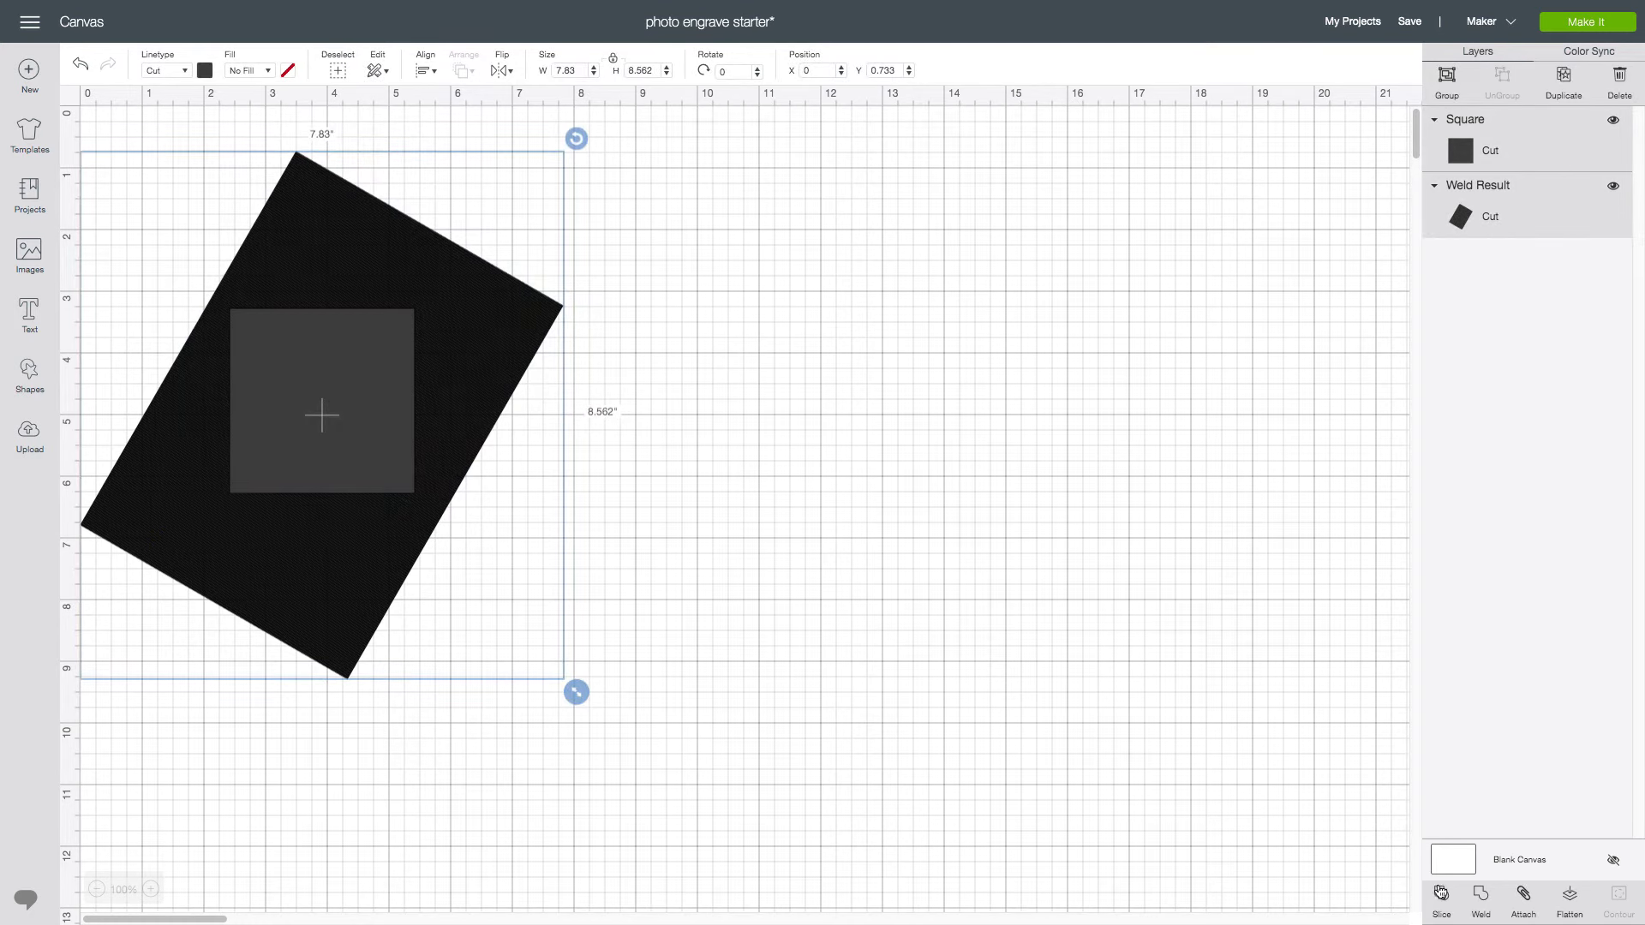
Slice the 3 inch square out of the rotated line pattern
left_click(1439, 899)
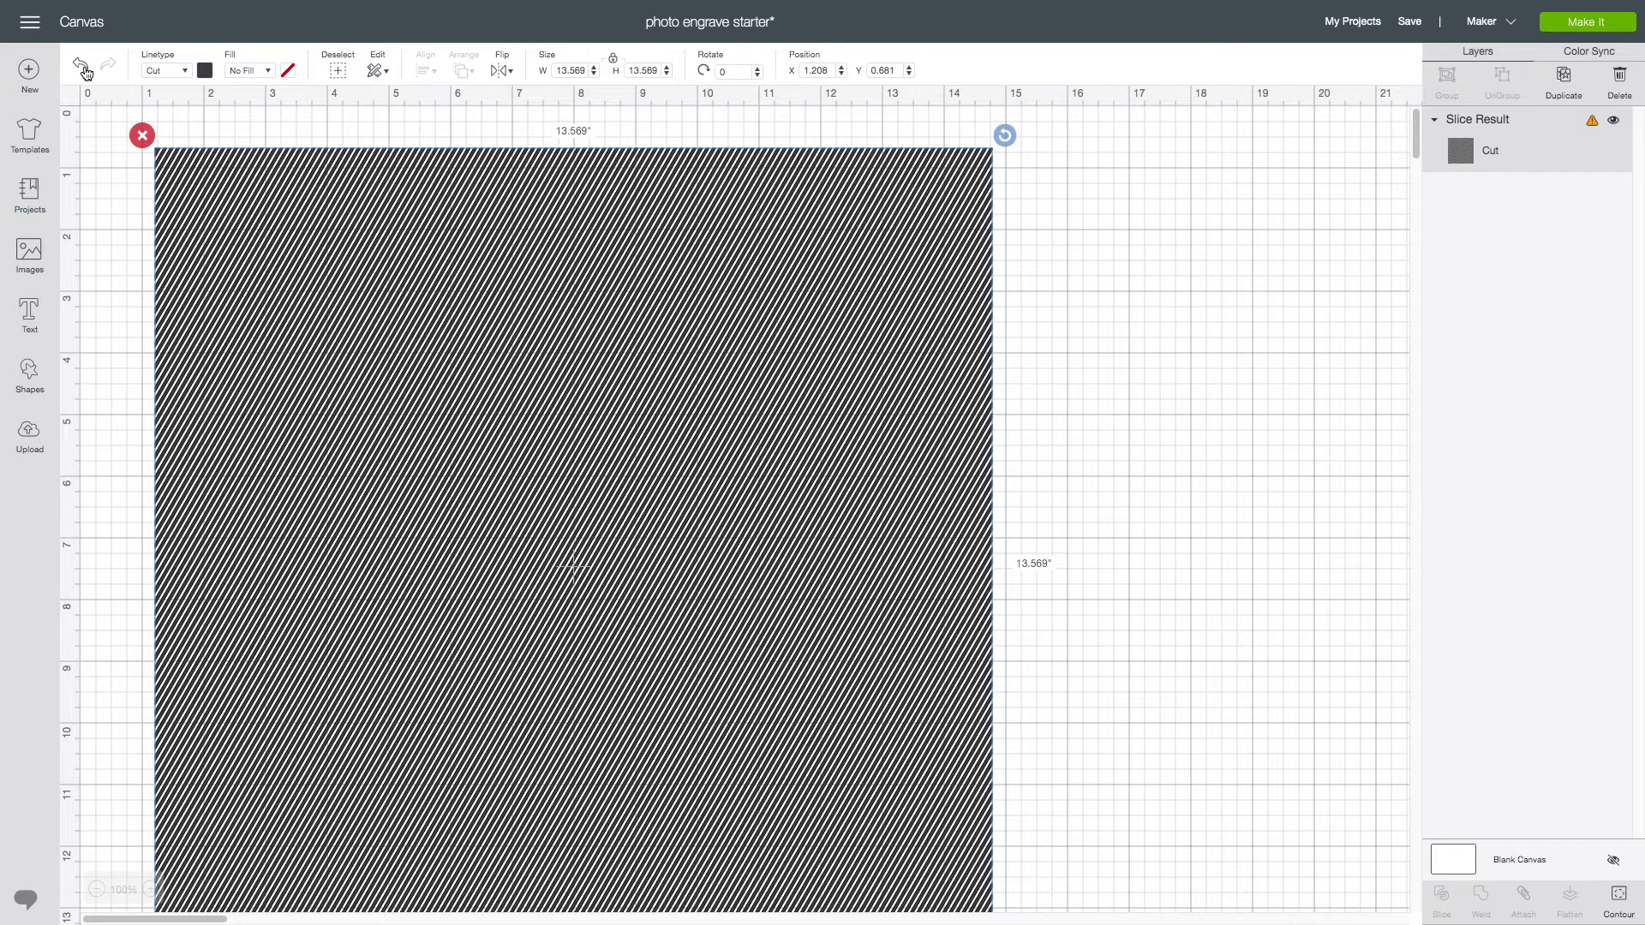
Insert the uploaded kayaker photo onto the canvas beside the slice result
left_click(29, 430)
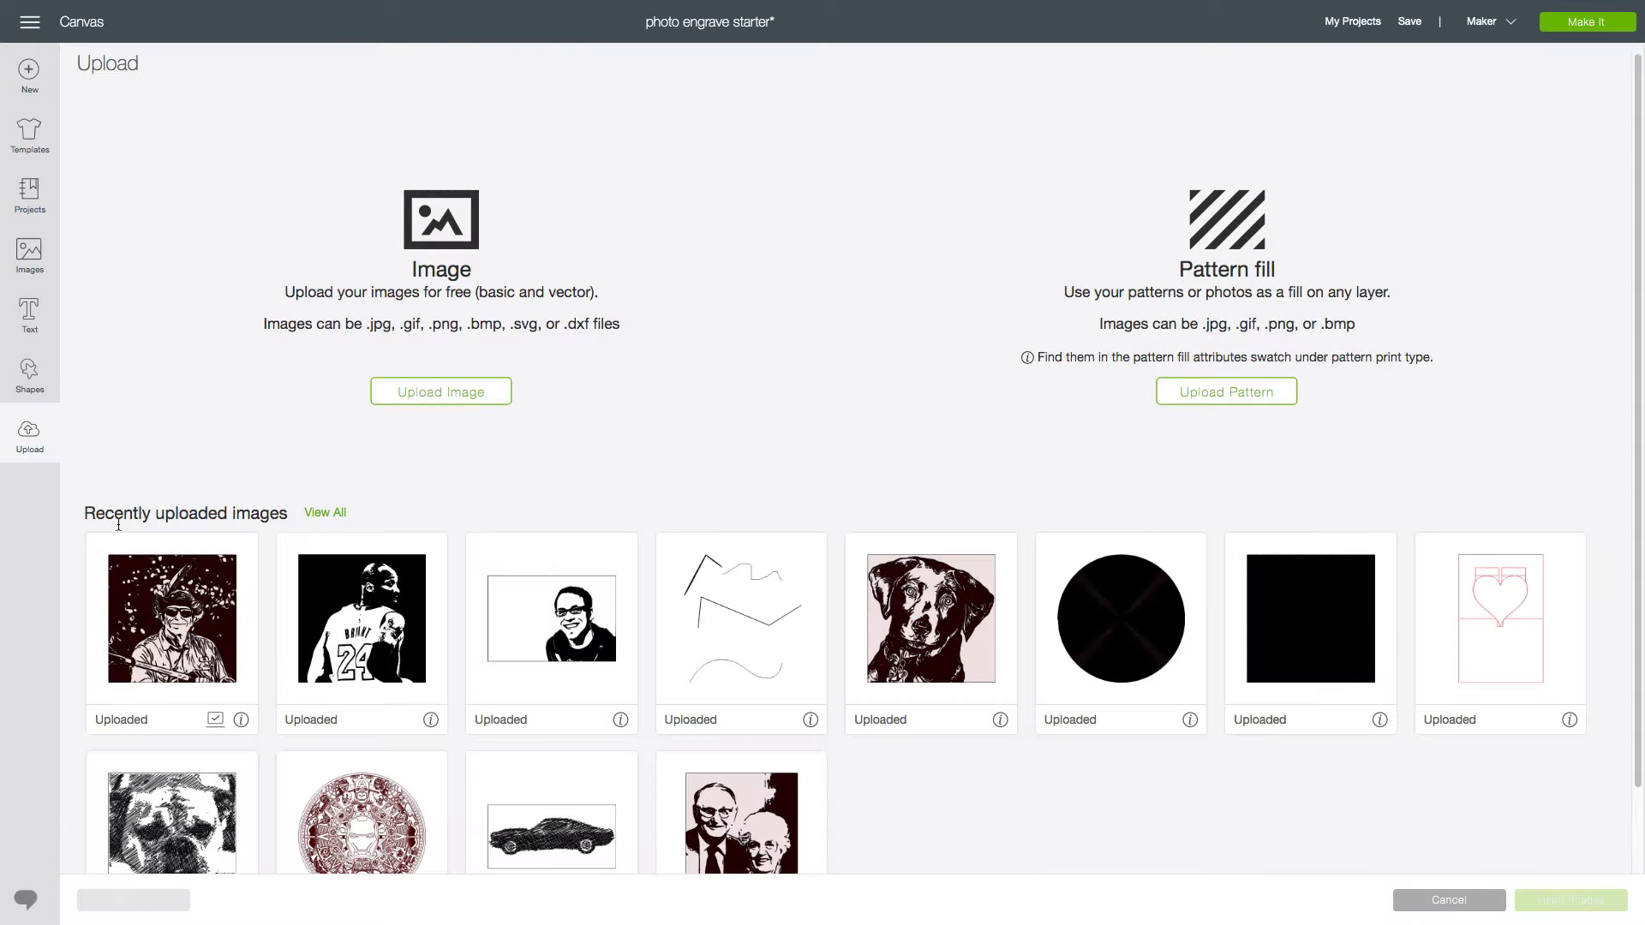
left_click(171, 615)
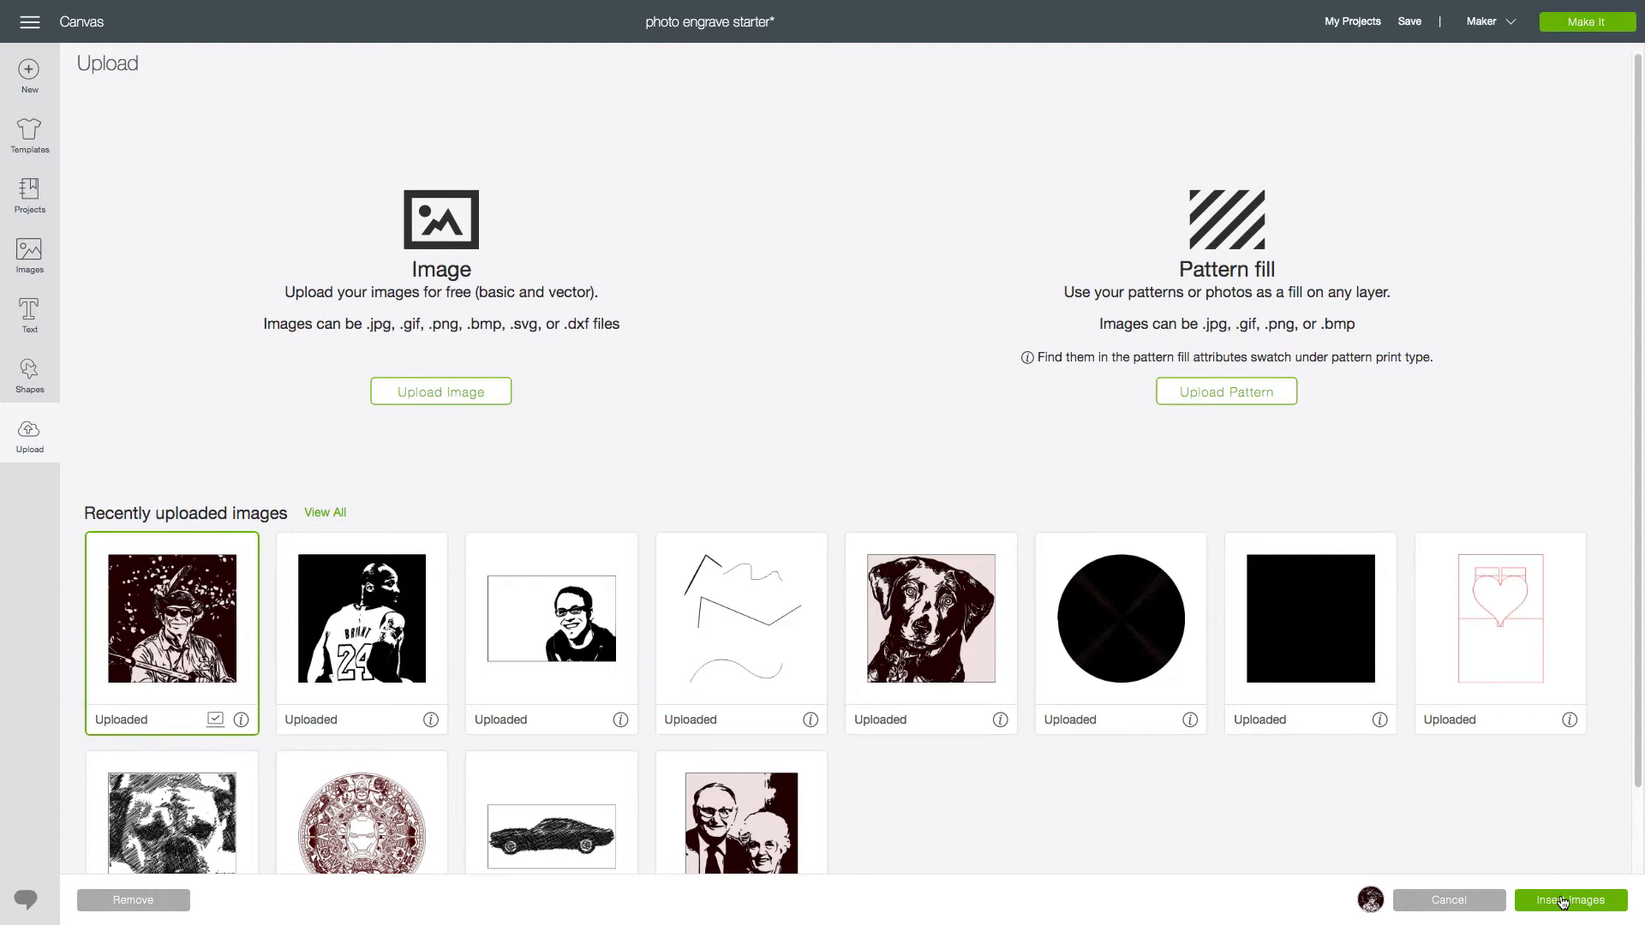
left_click(1571, 899)
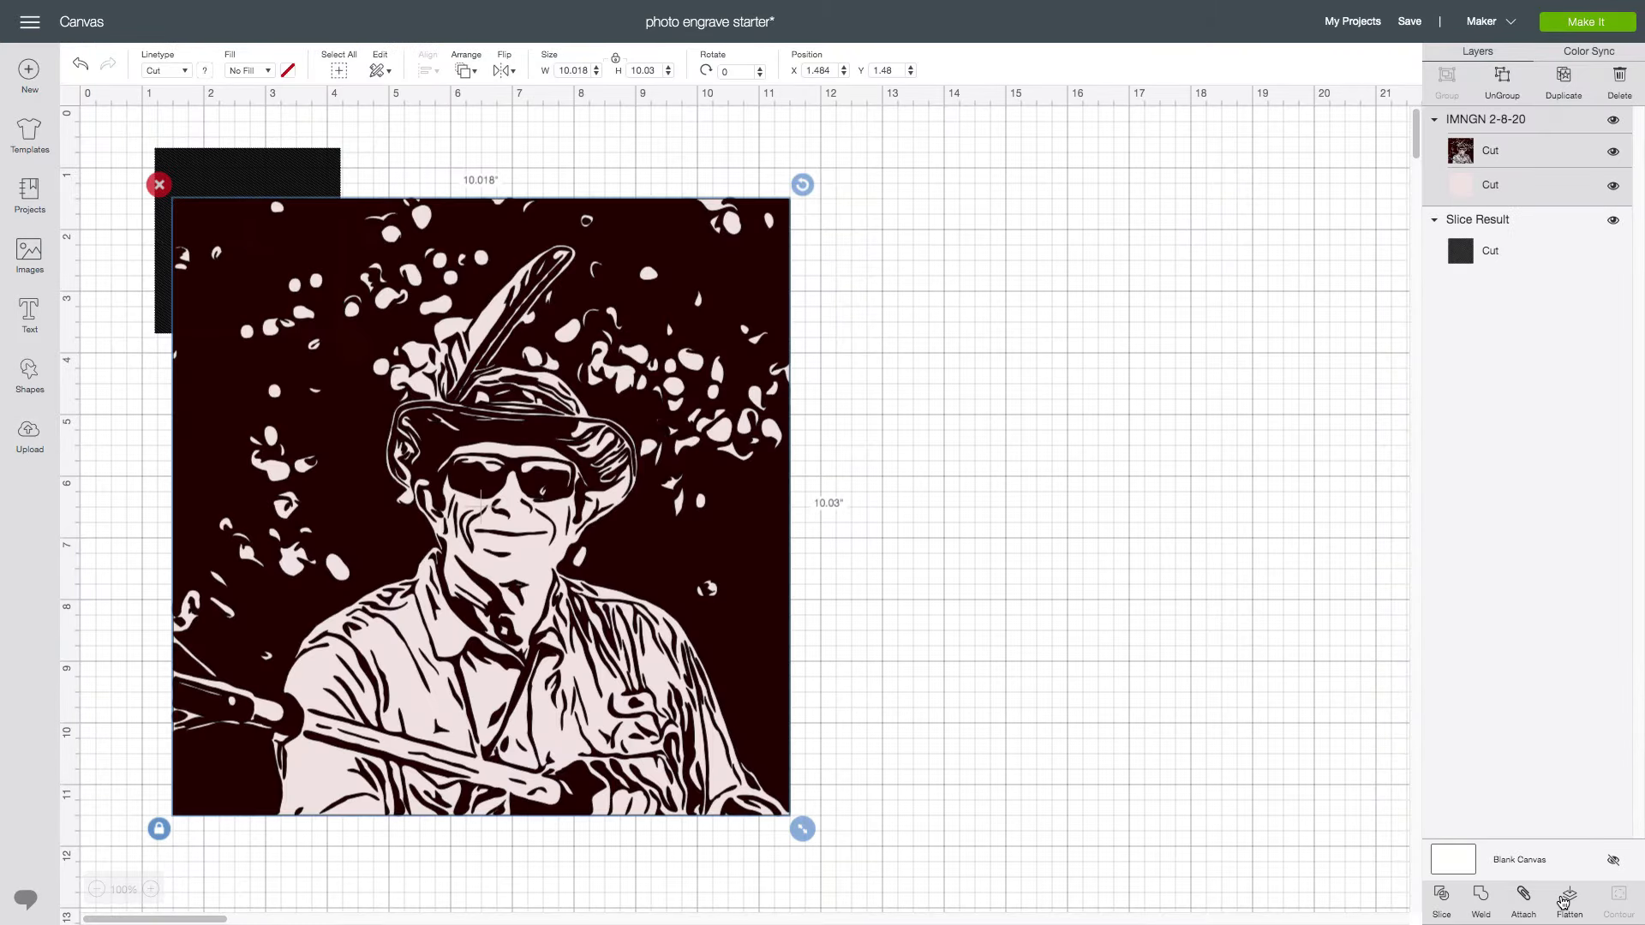
mouse_move(1007, 423)
type("3.05")
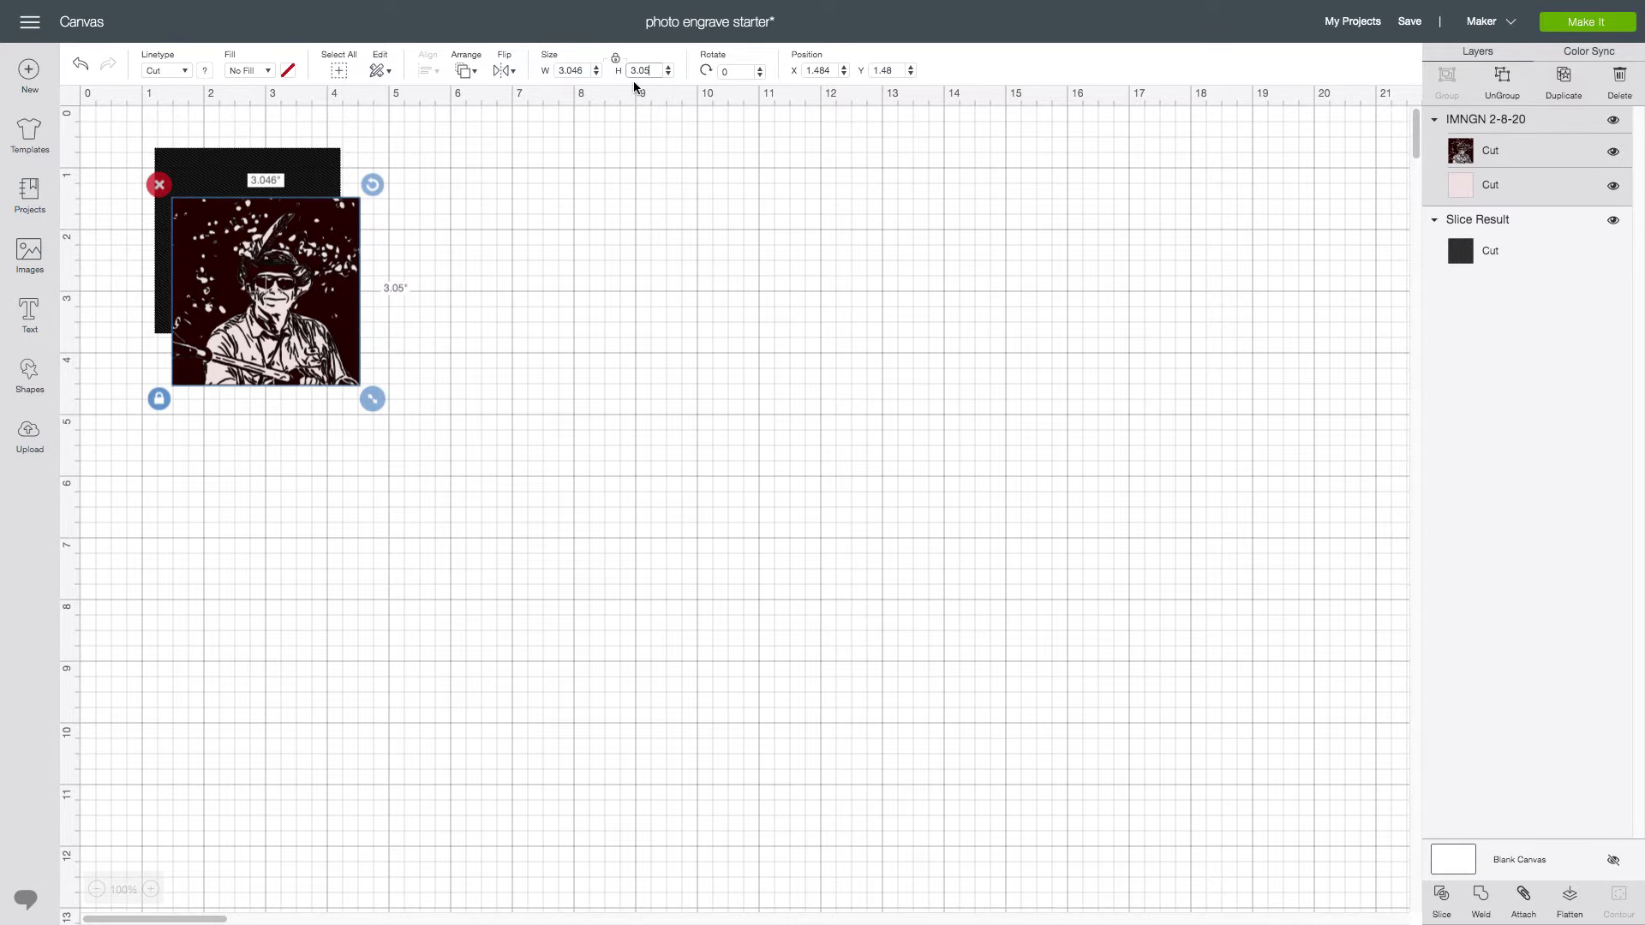
mouse_move(1530, 183)
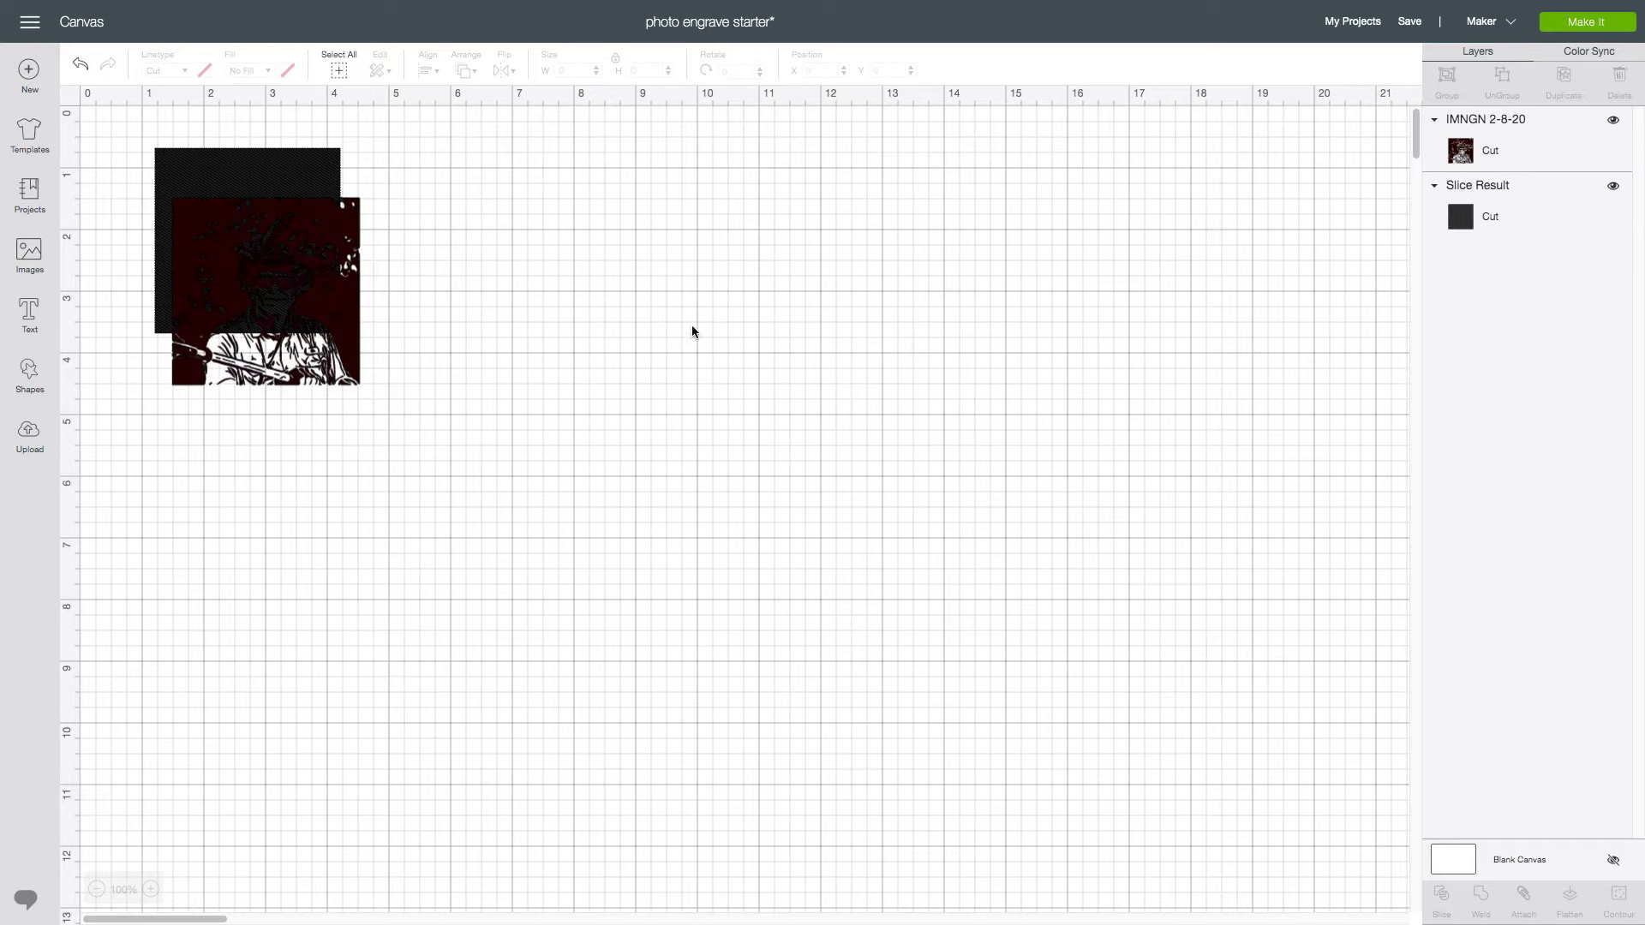
Select all, centre-align the kayaker photo over the line square, and group them
left_click(338, 63)
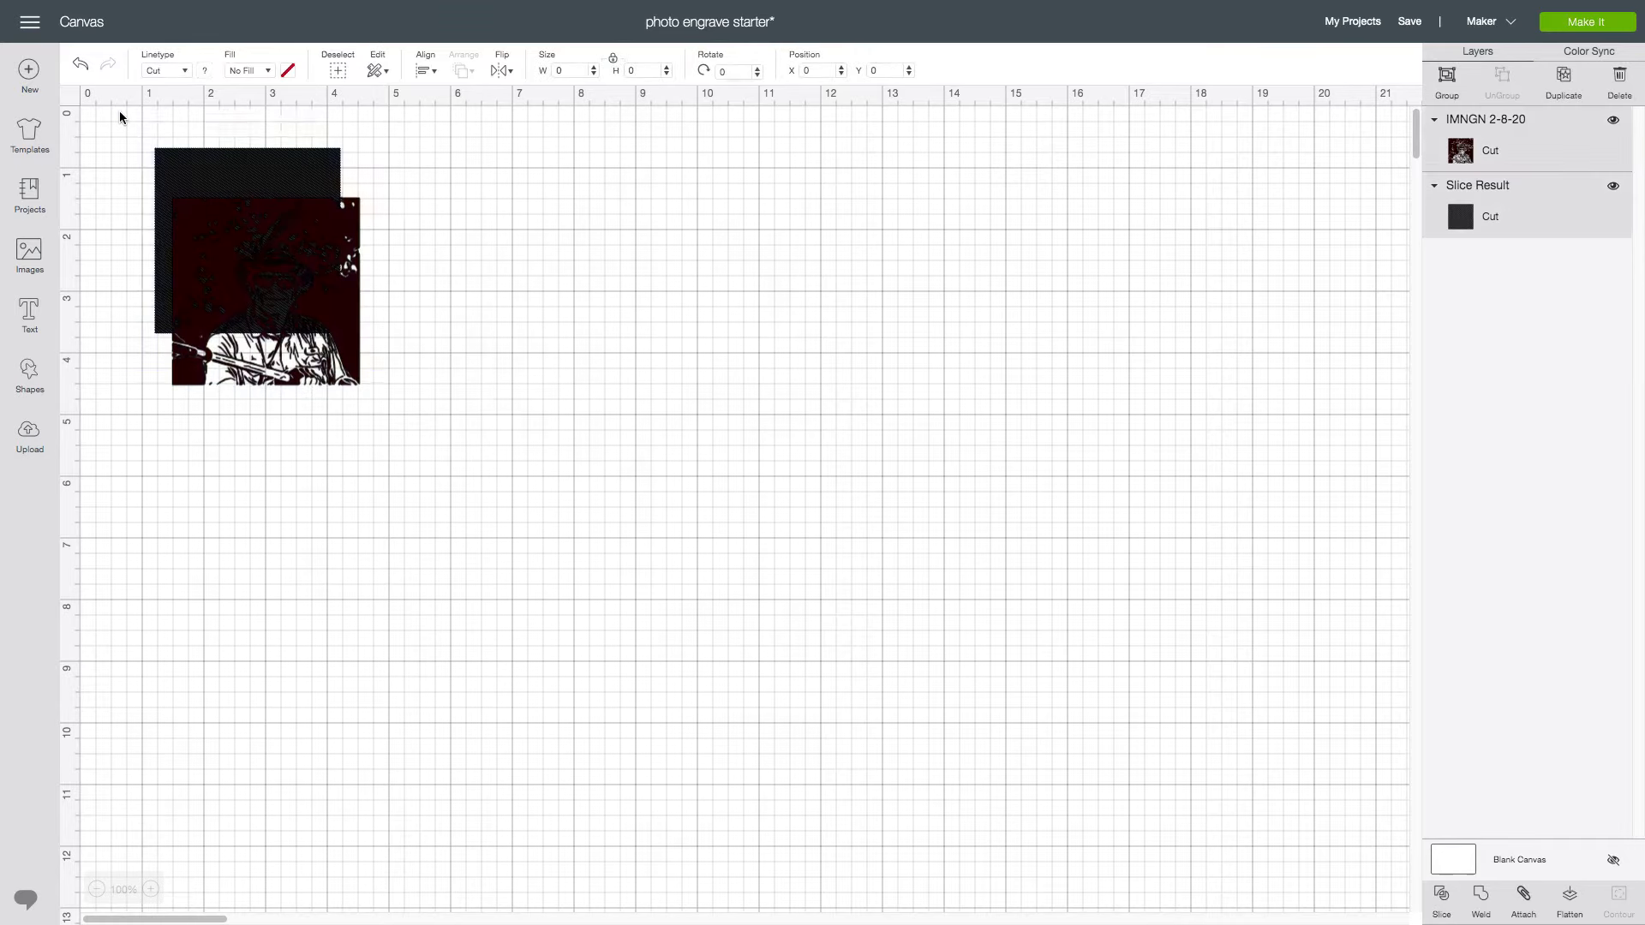
left_click(423, 70)
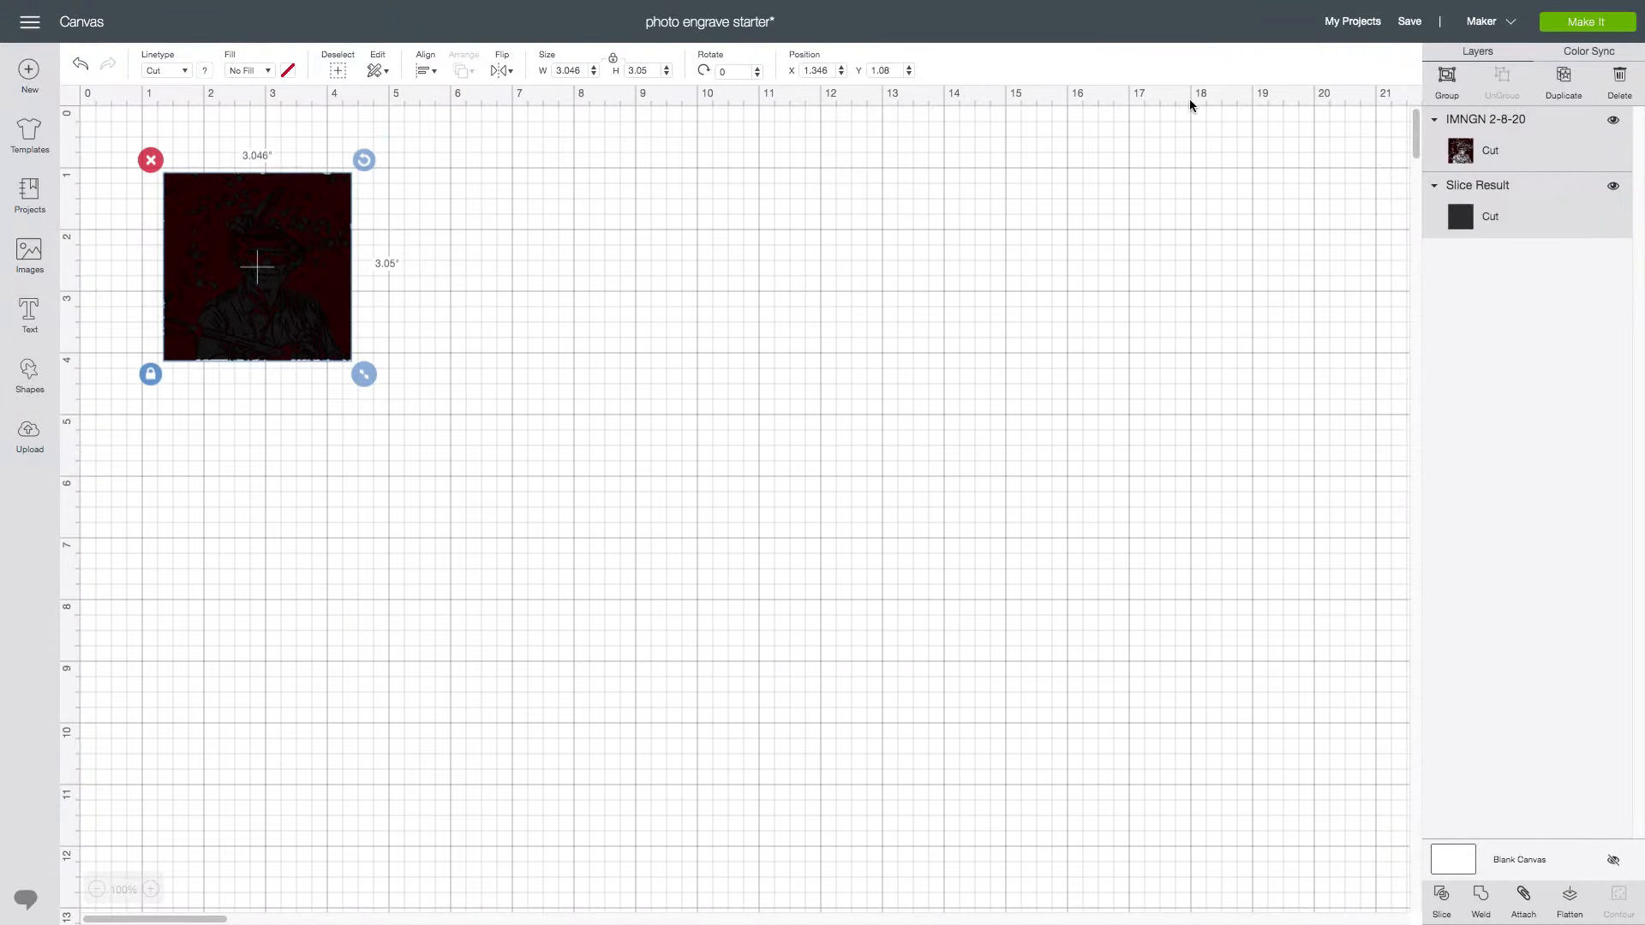
left_click(1446, 79)
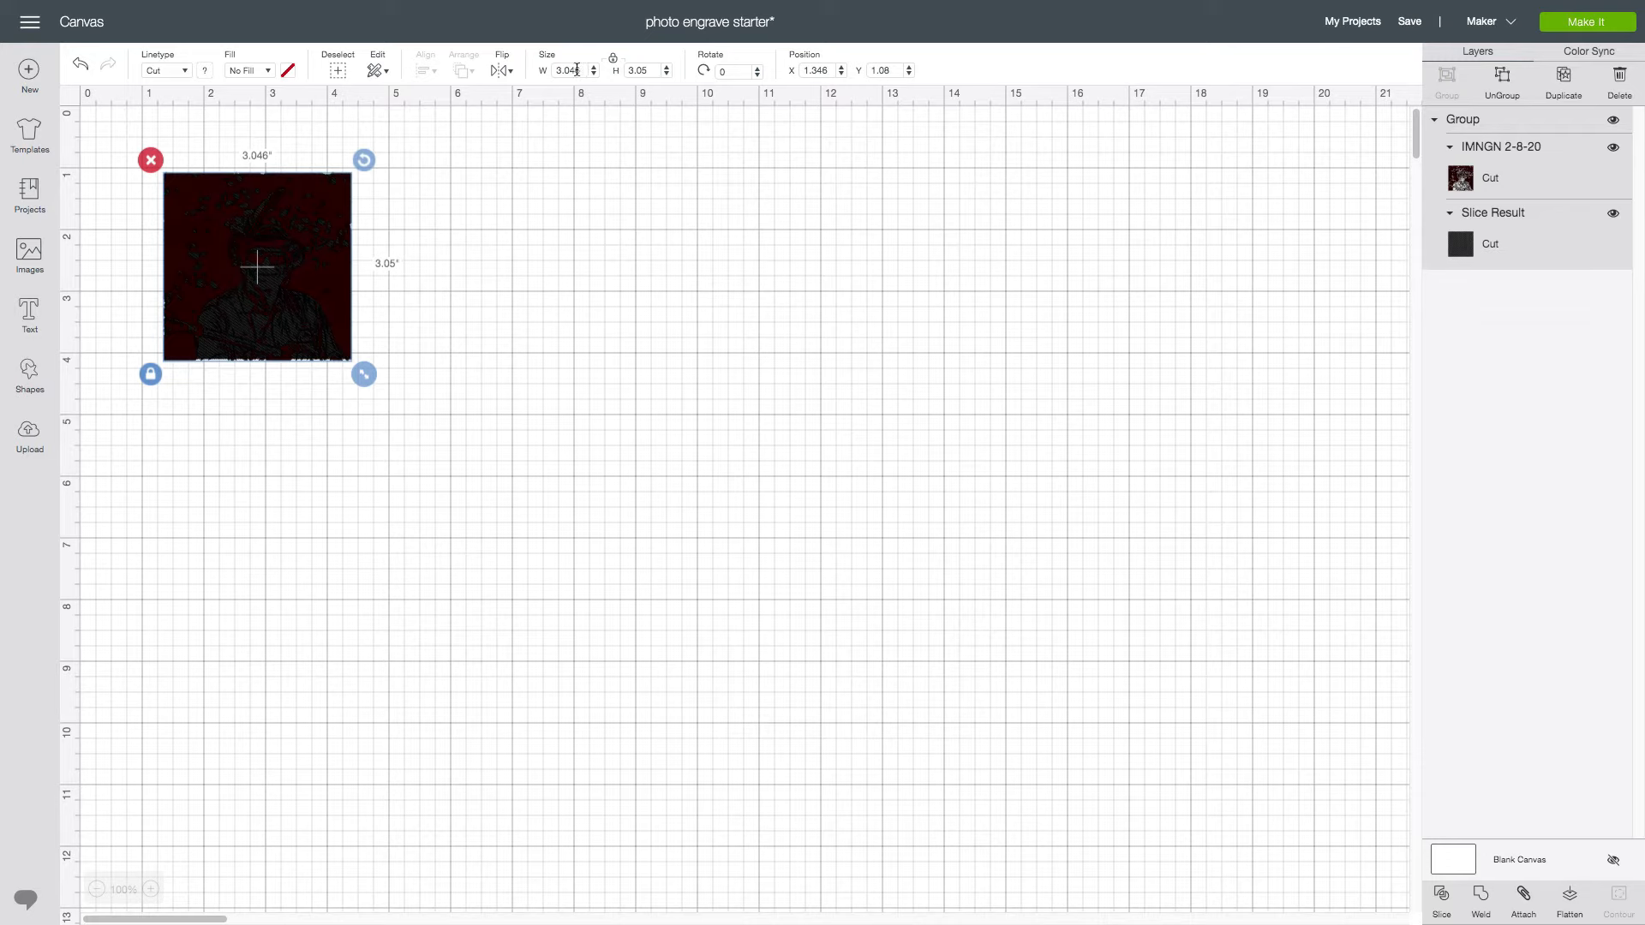
Enlarge the grouped photo and line pattern to 30.5 inches high
left_click(640, 71)
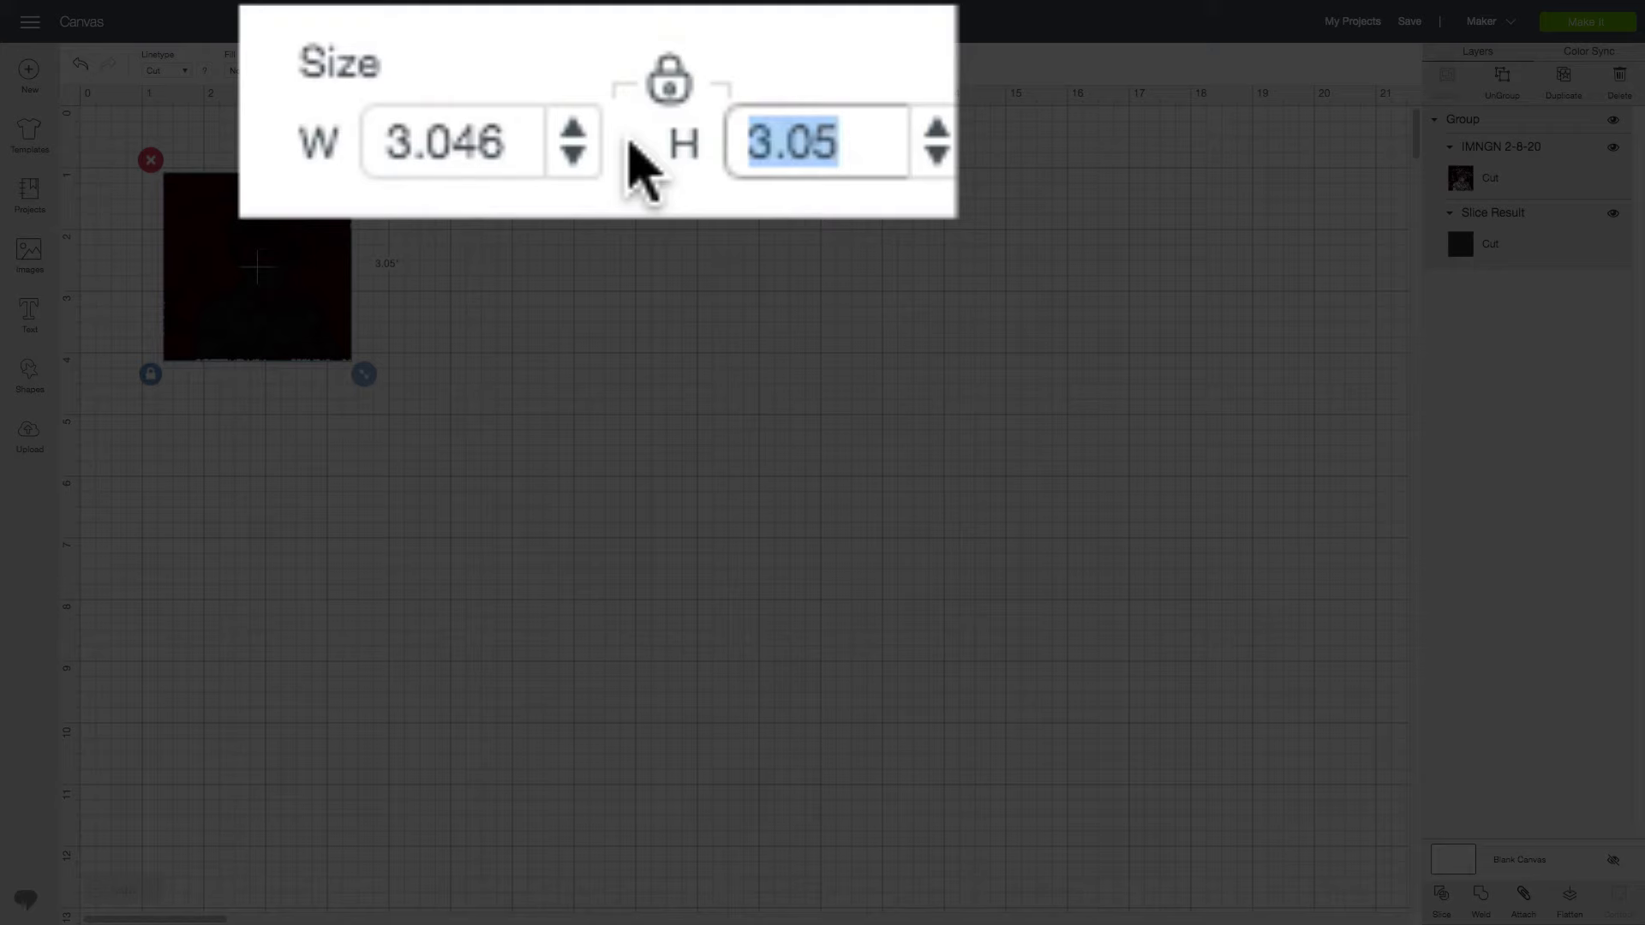
type("30.5")
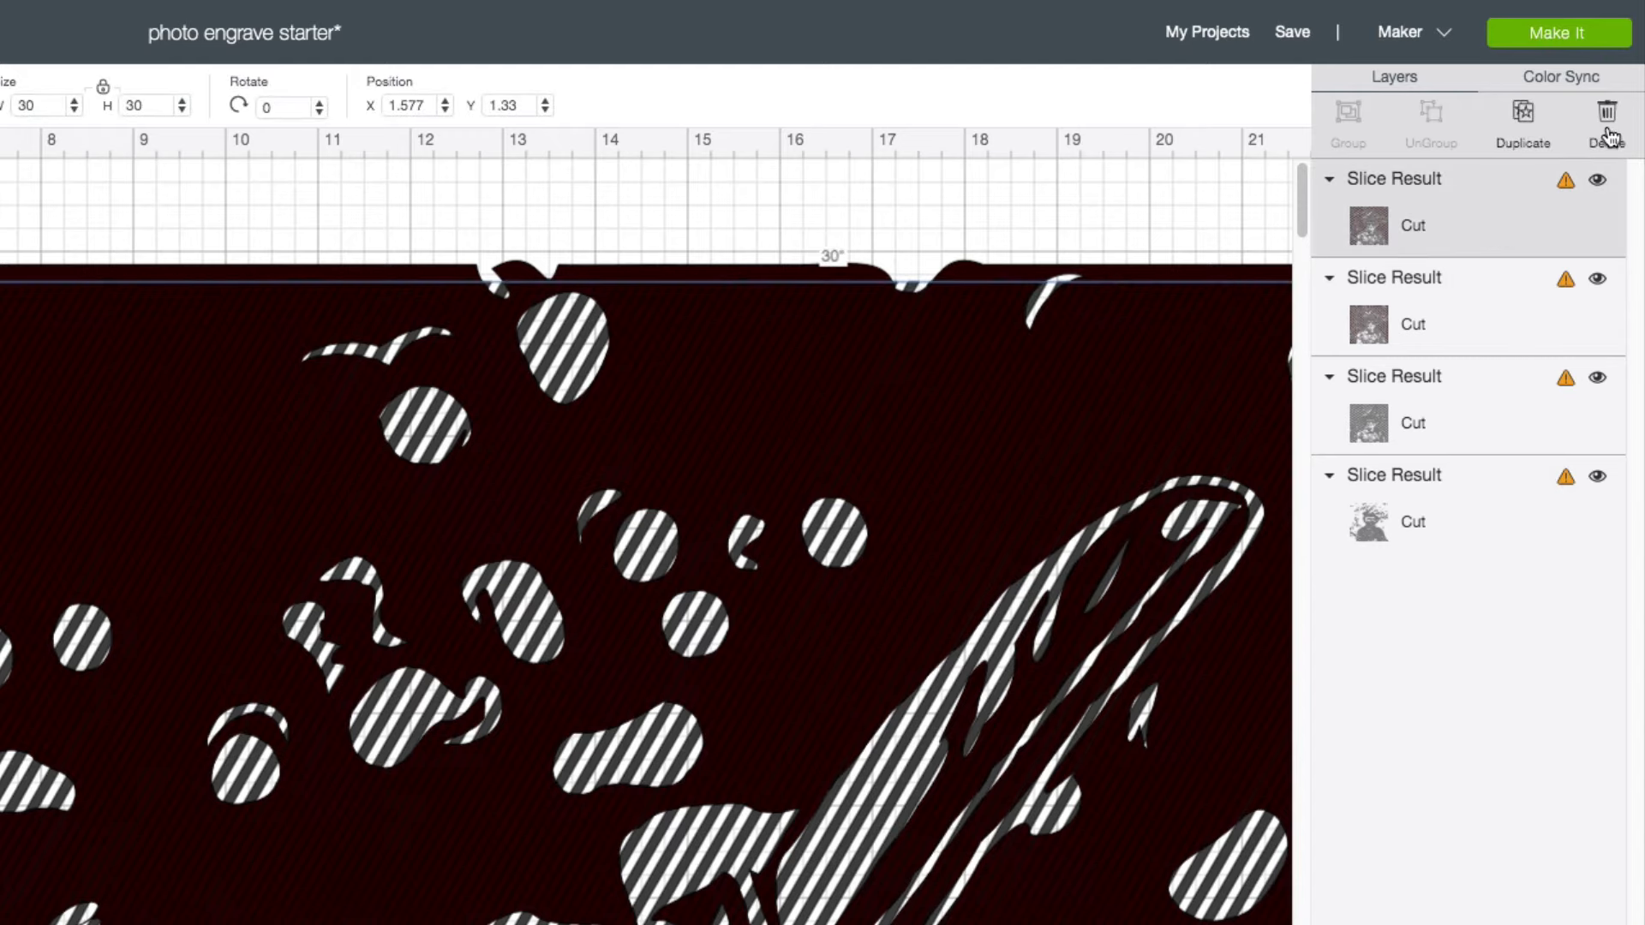
Delete the leftover Slice Result layers, keeping the diagonal-line kayaker portrait
left_click(1605, 113)
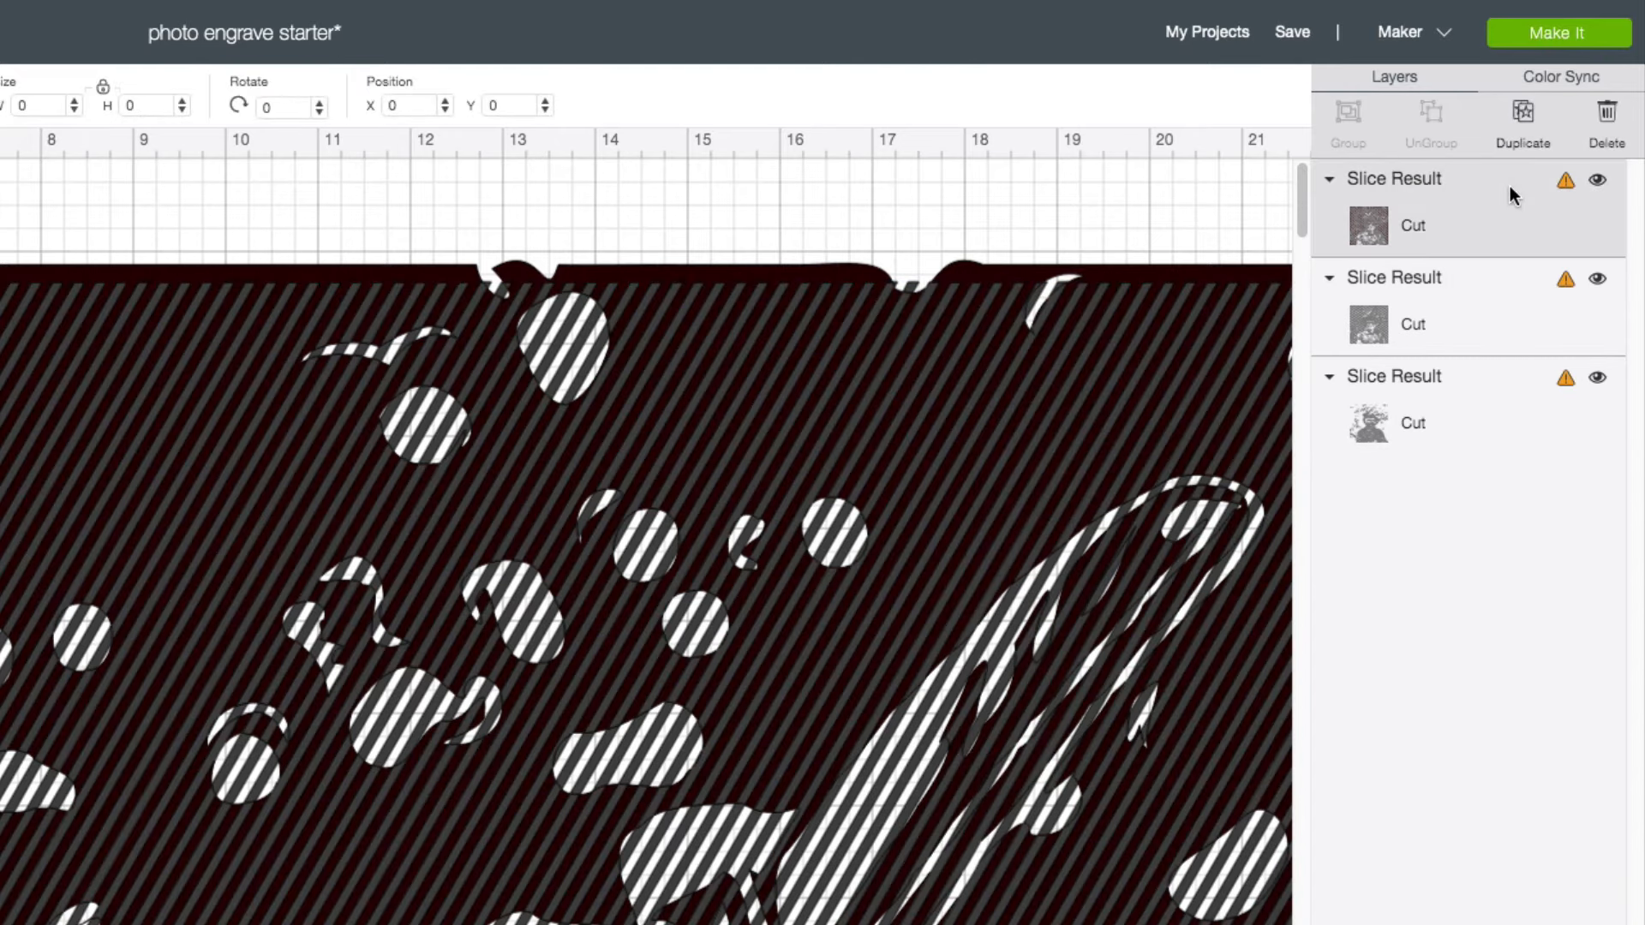
left_click(1605, 120)
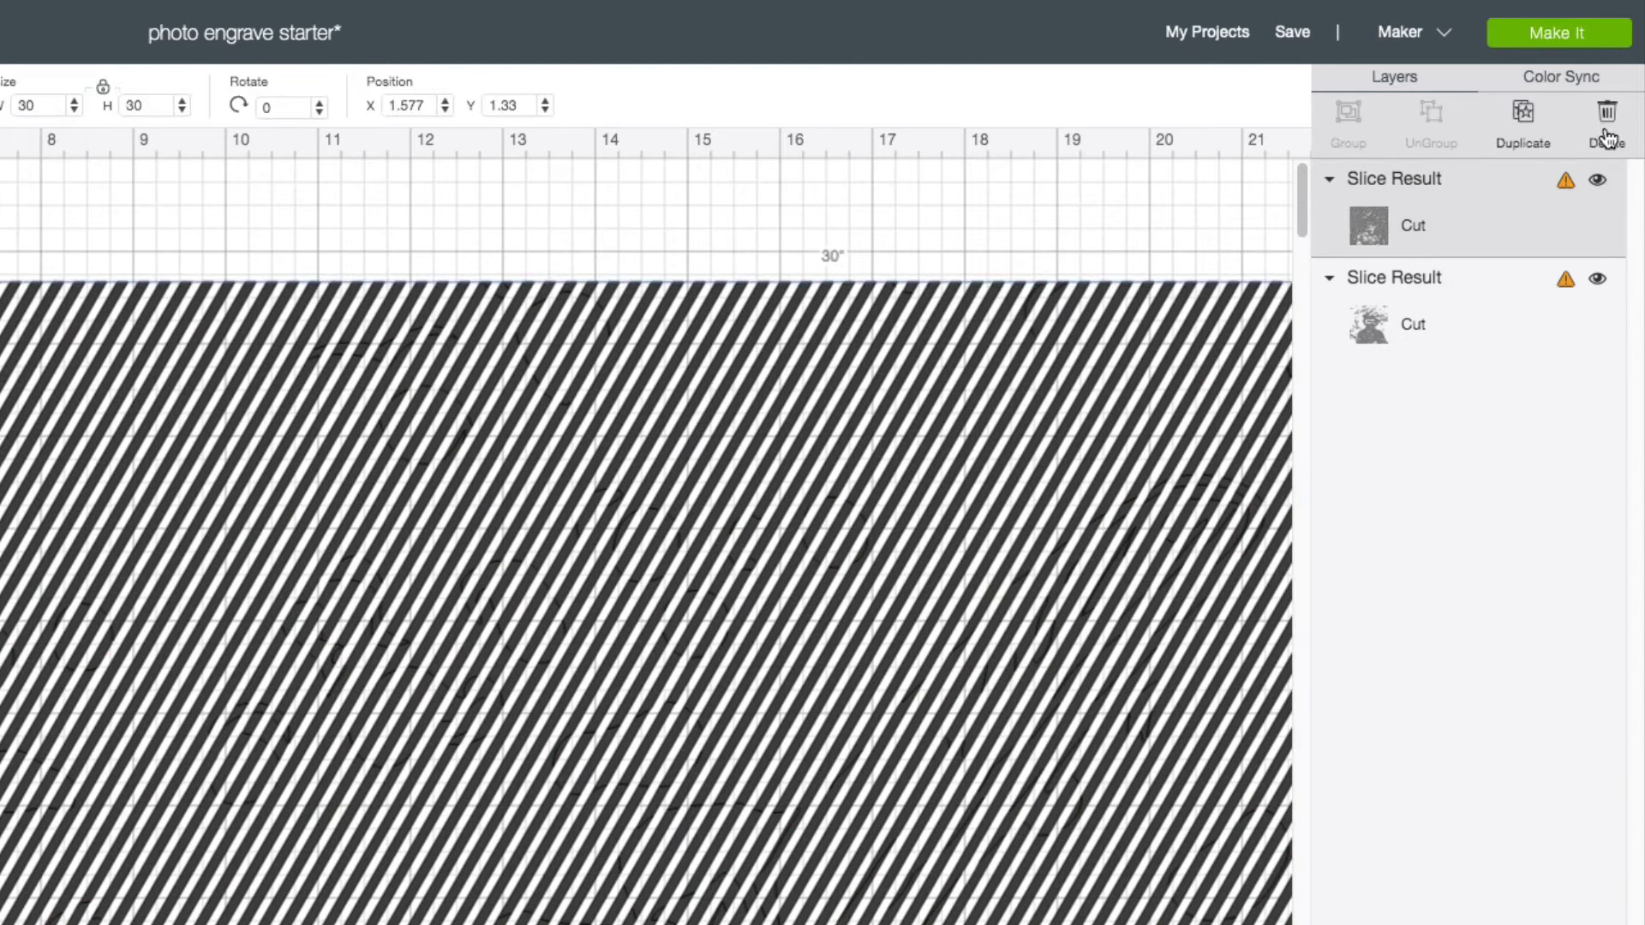
left_click(1605, 113)
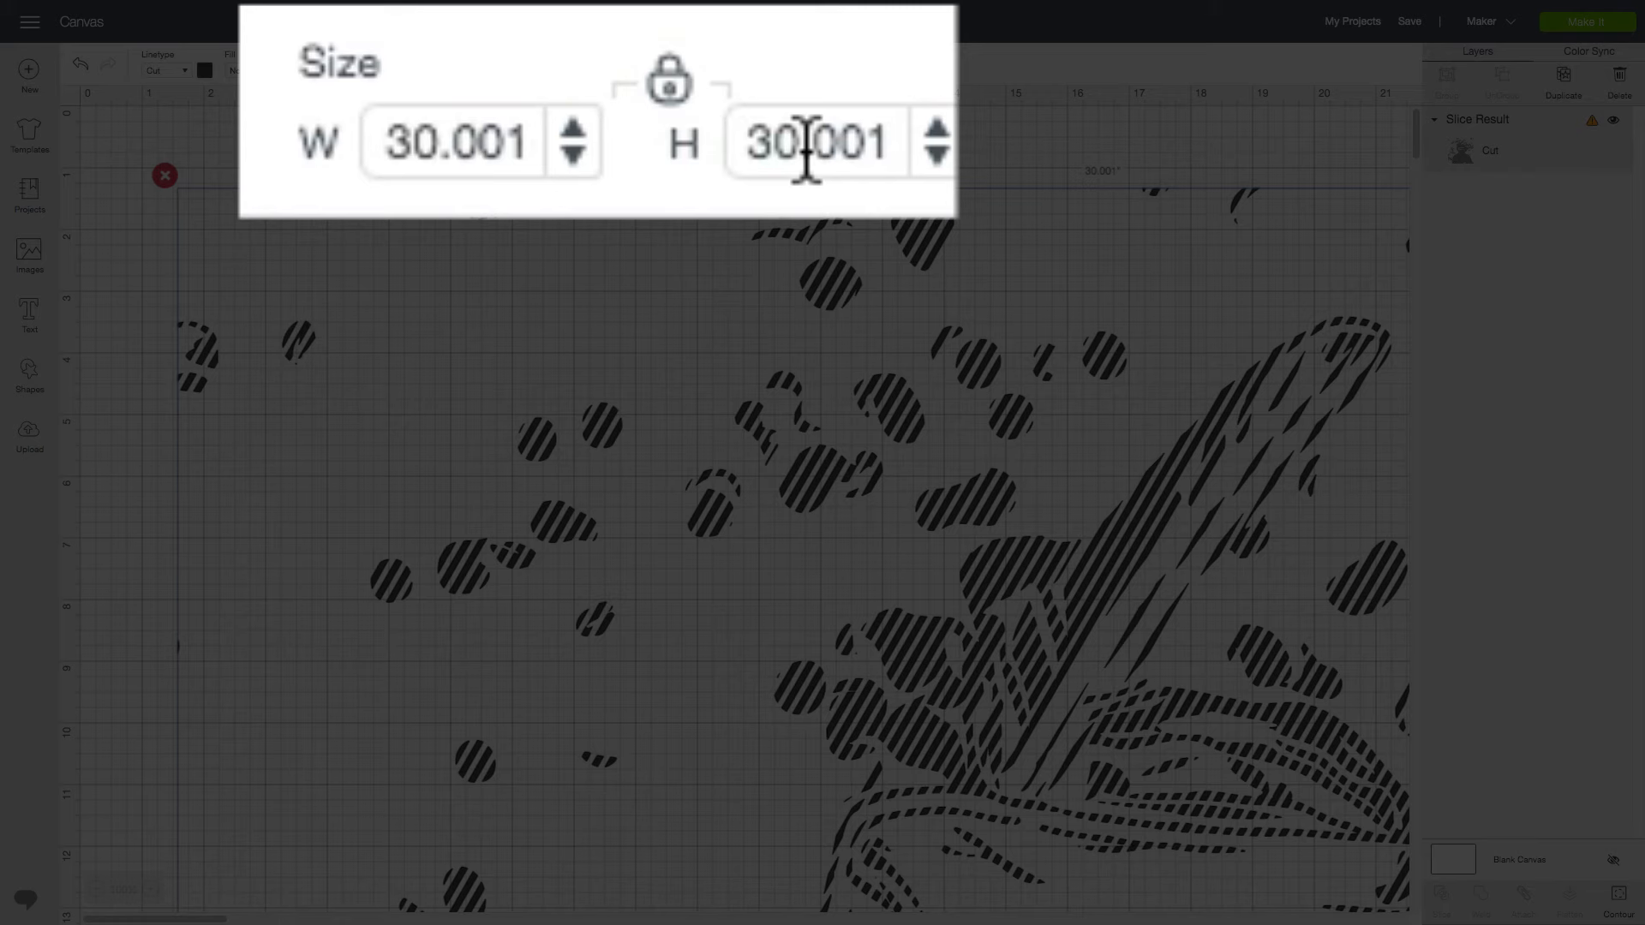
Set the kayaker line design's height back to 3 inches with proportions locked
triple_click(815, 142)
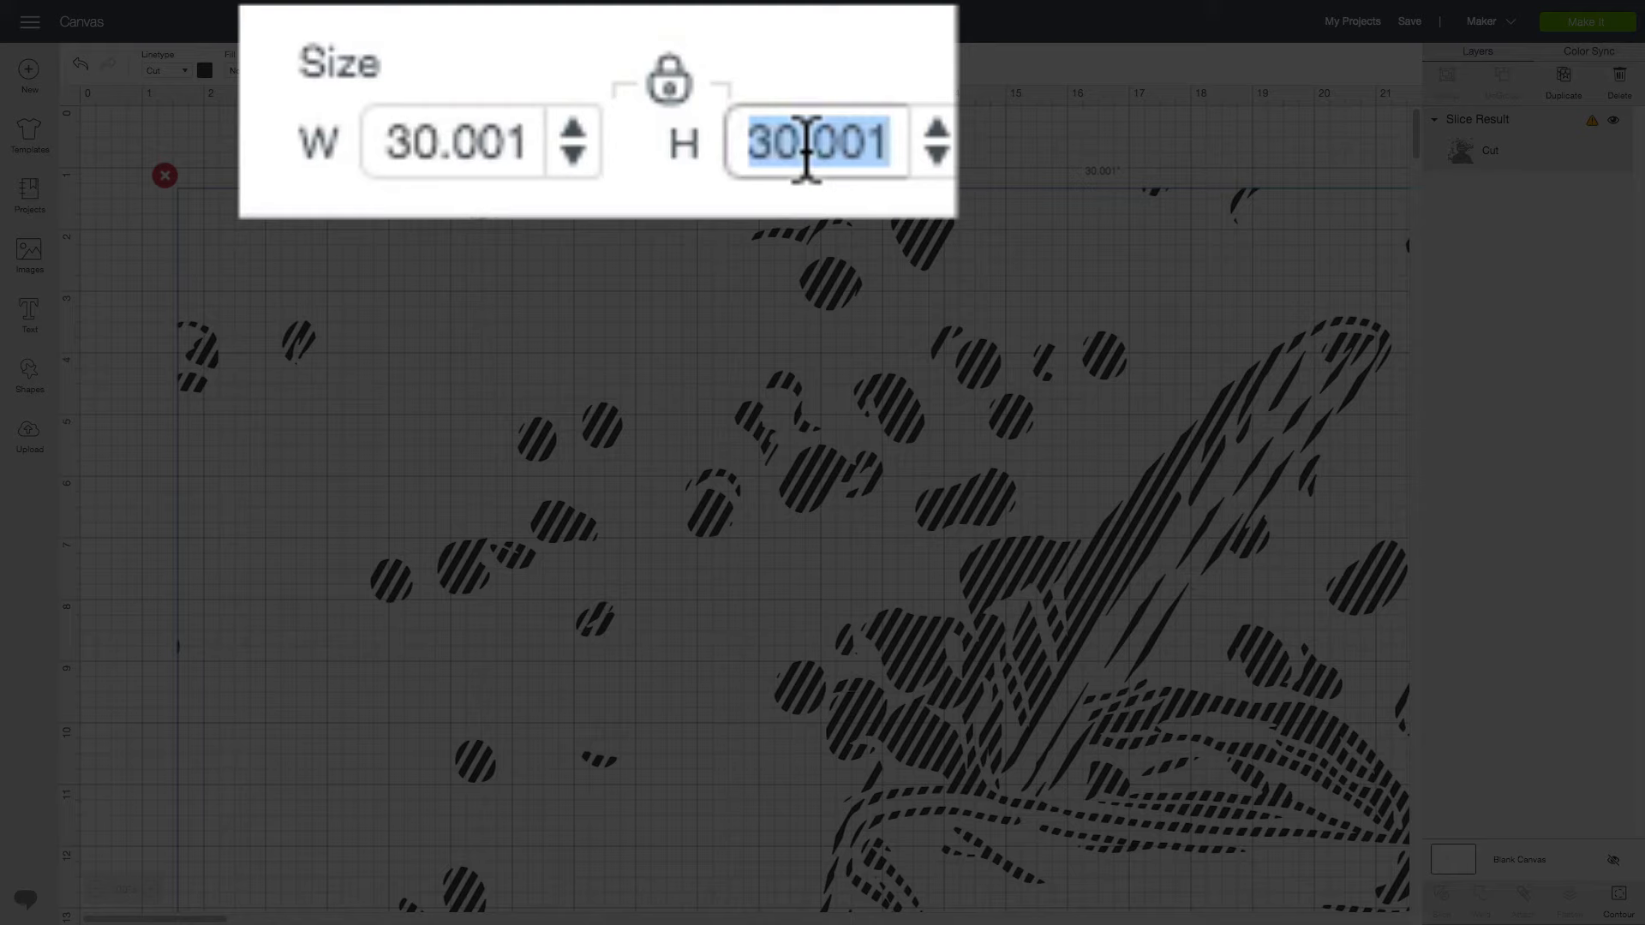
type("3")
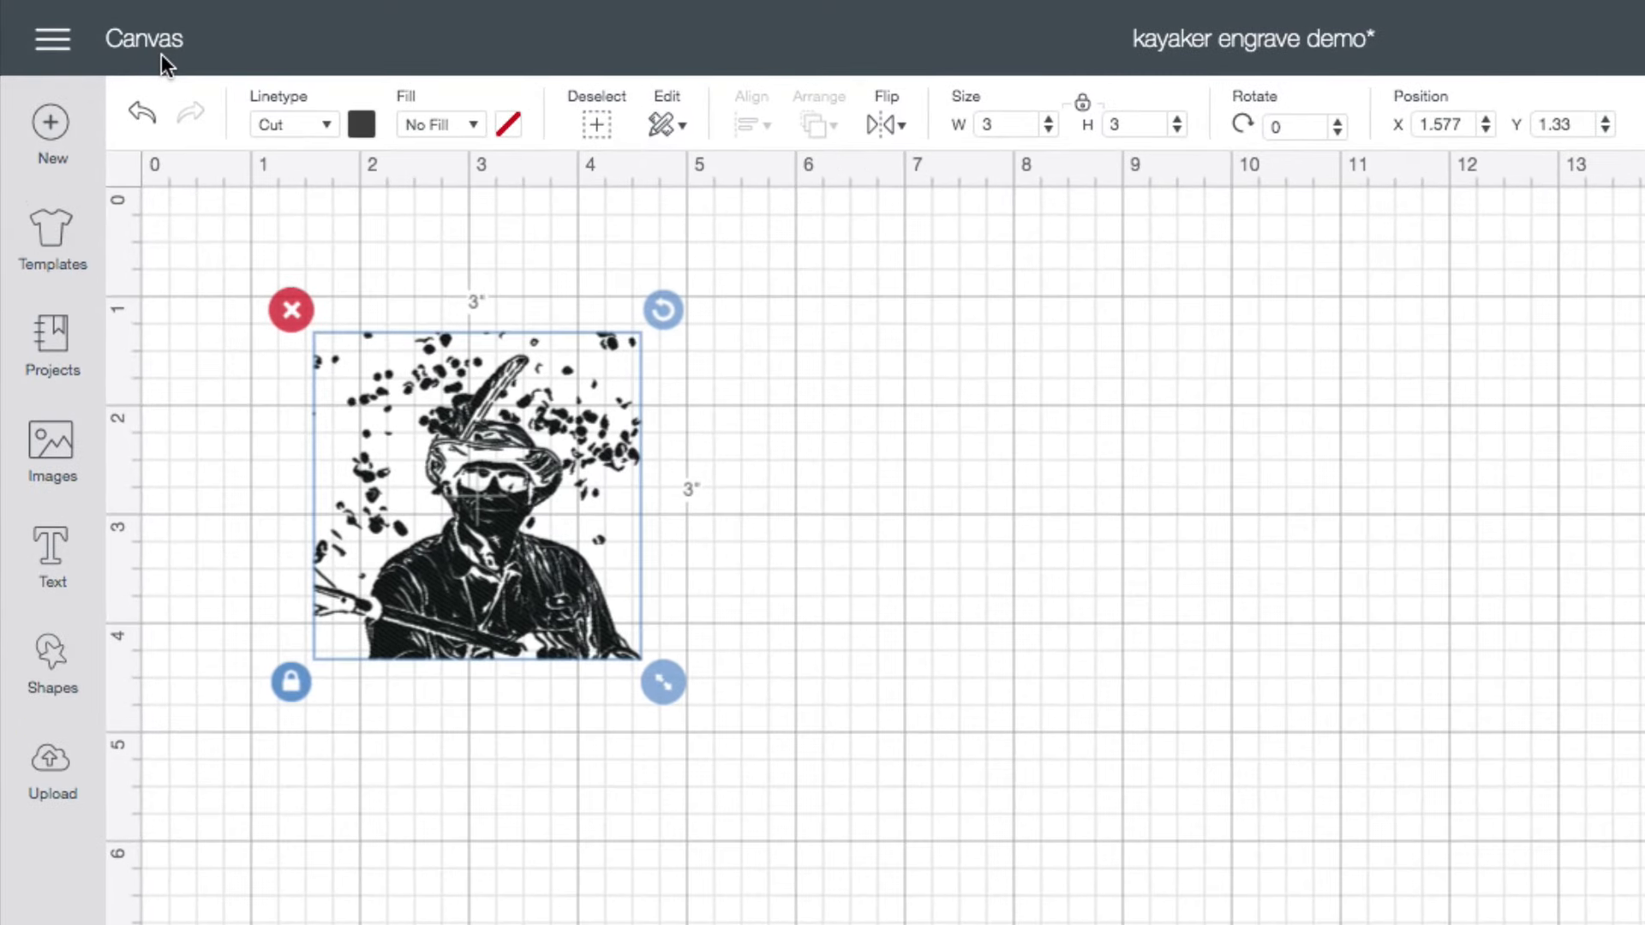
mouse_move(204, 60)
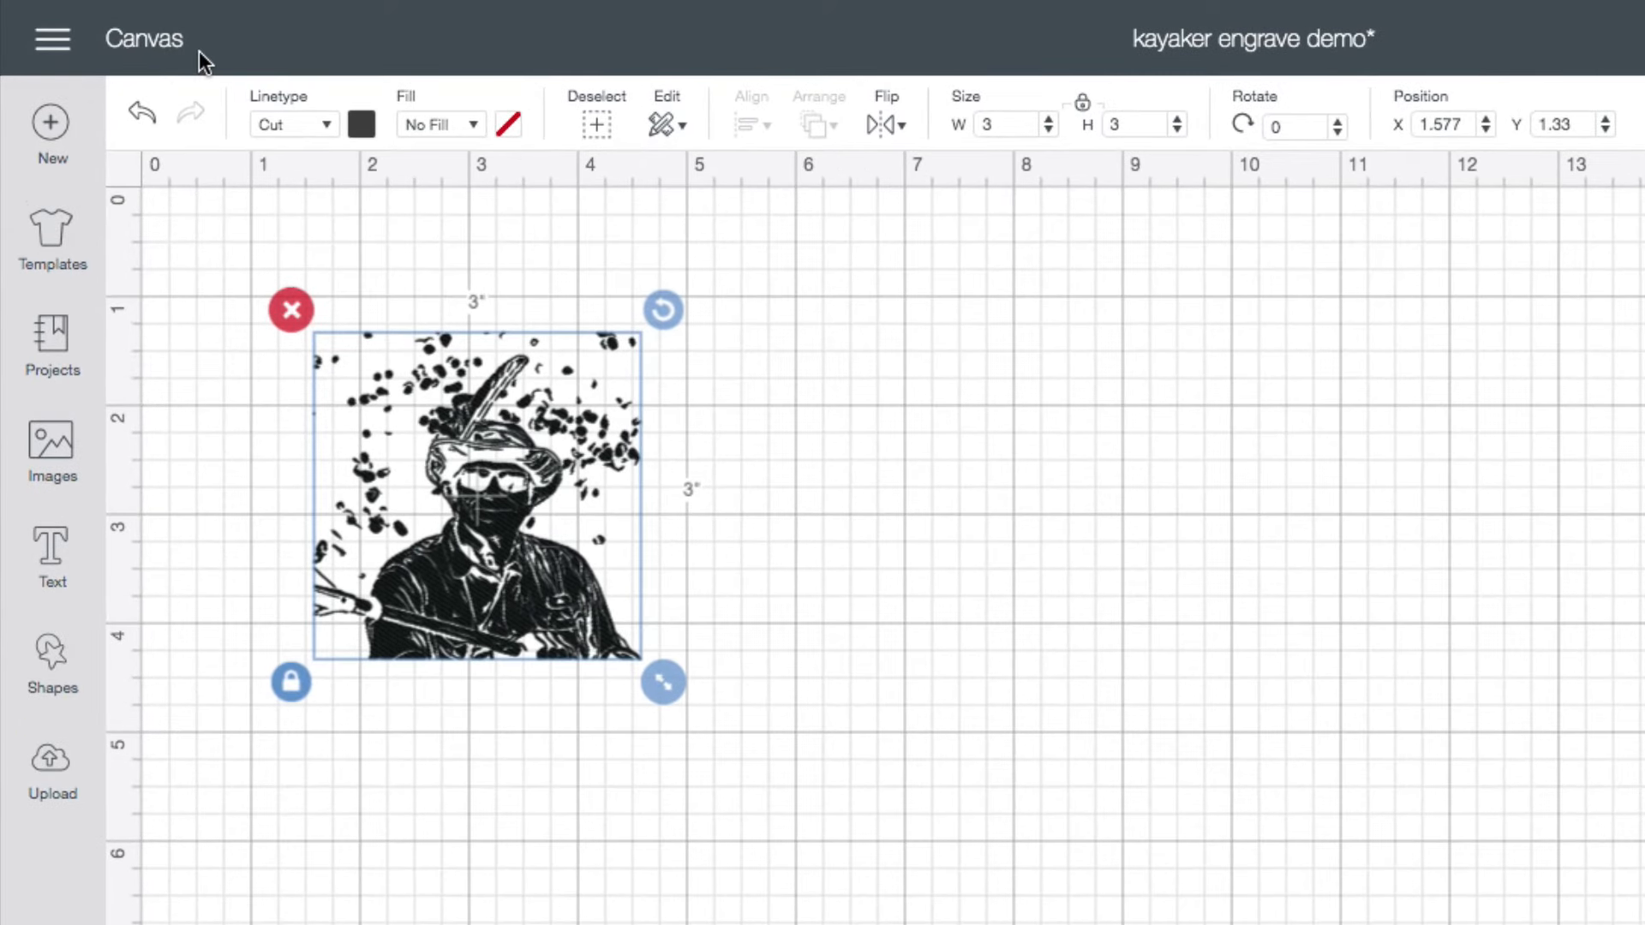
mouse_move(282, 237)
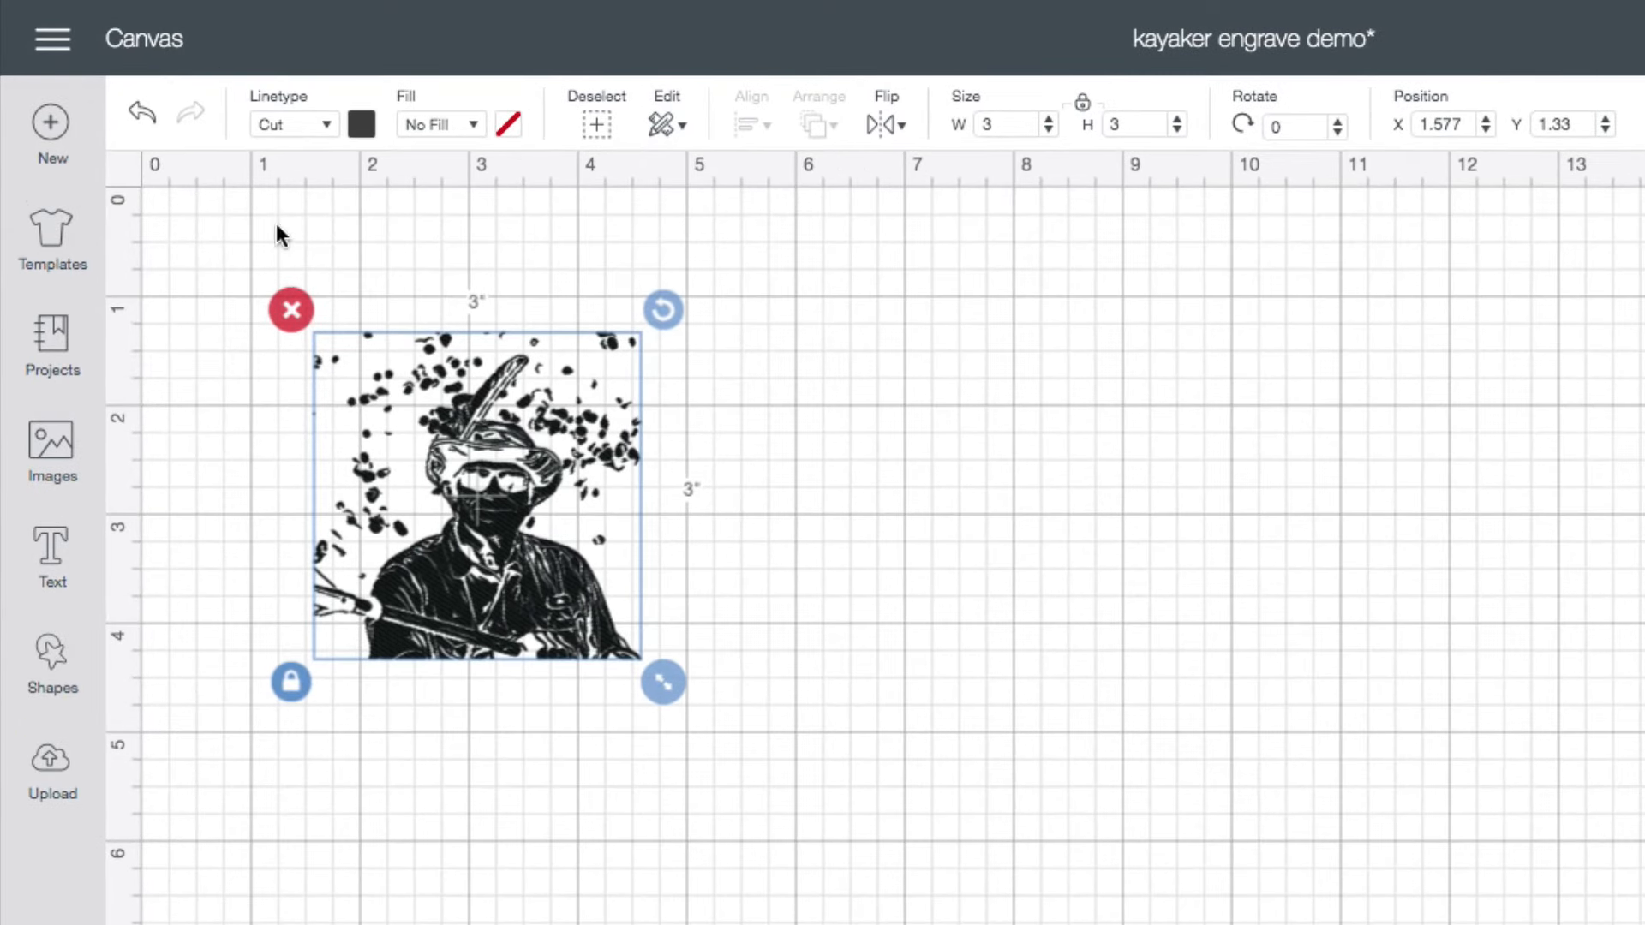
mouse_move(922, 235)
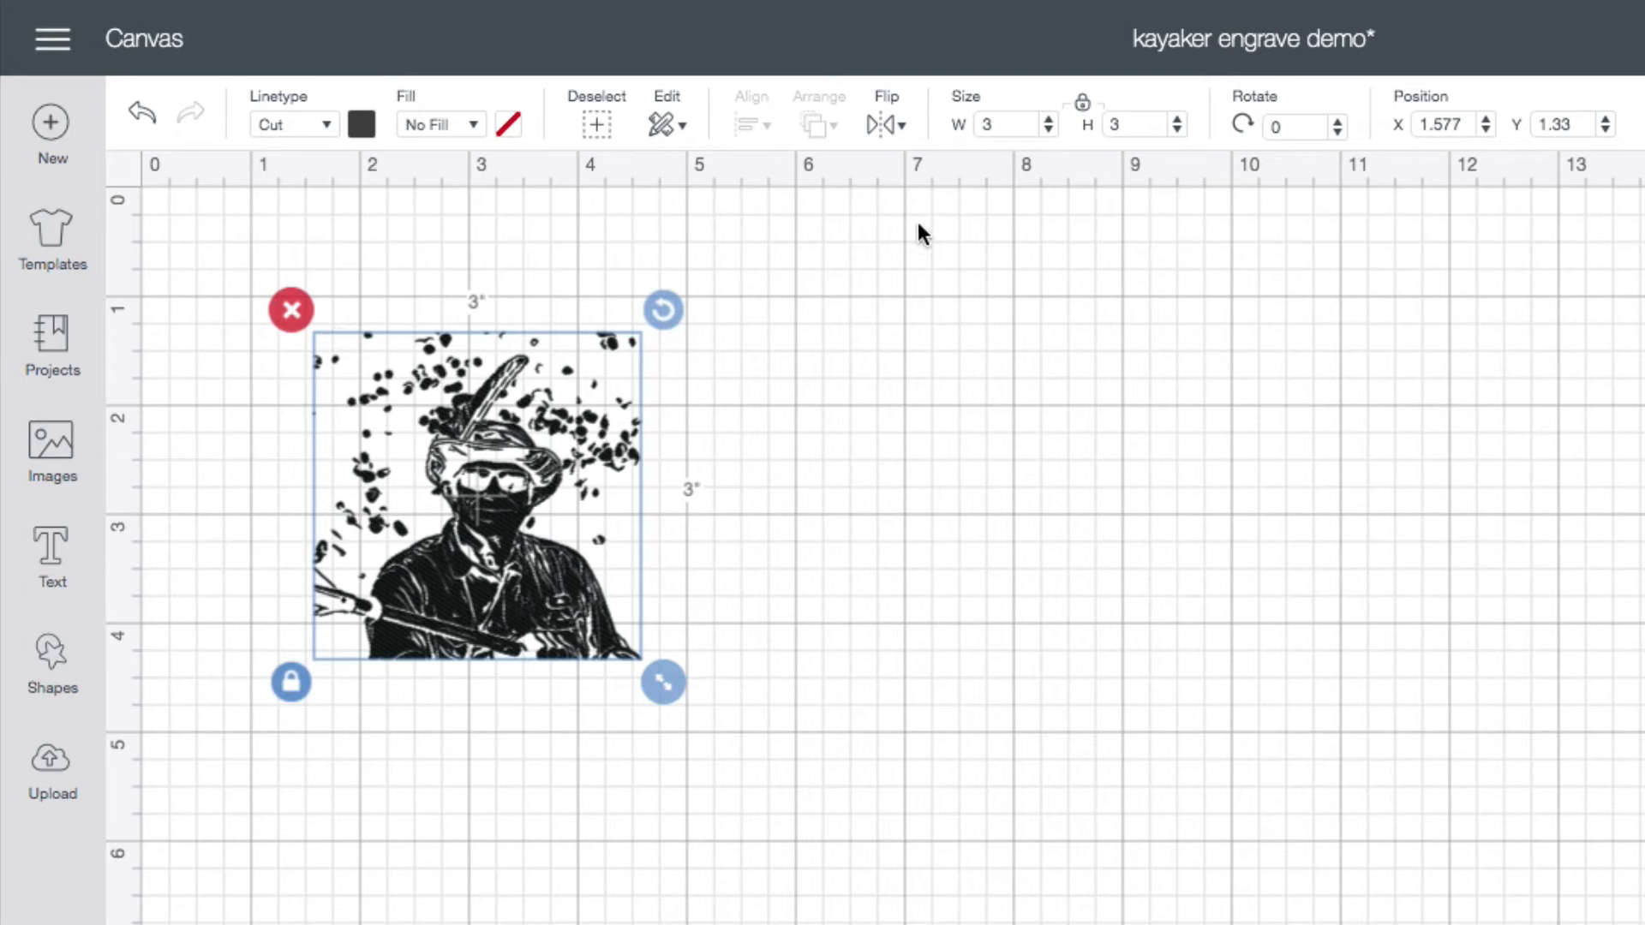
Flip the kayaker design horizontally and set its linetype to Engrave
left_click(886, 124)
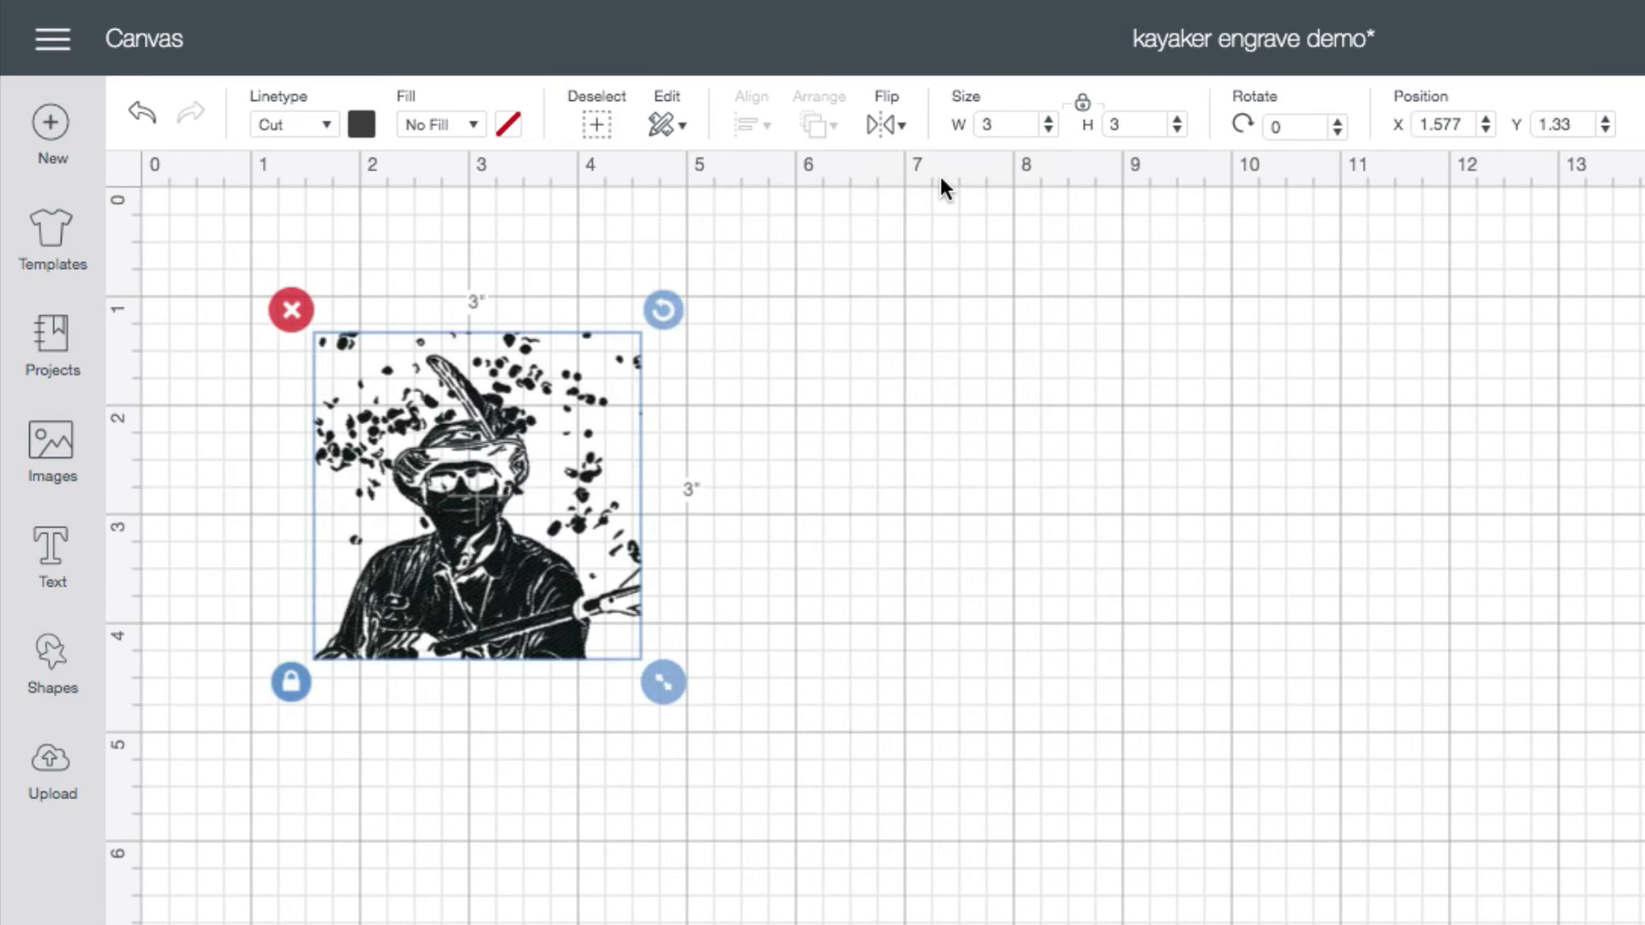
mouse_move(675, 185)
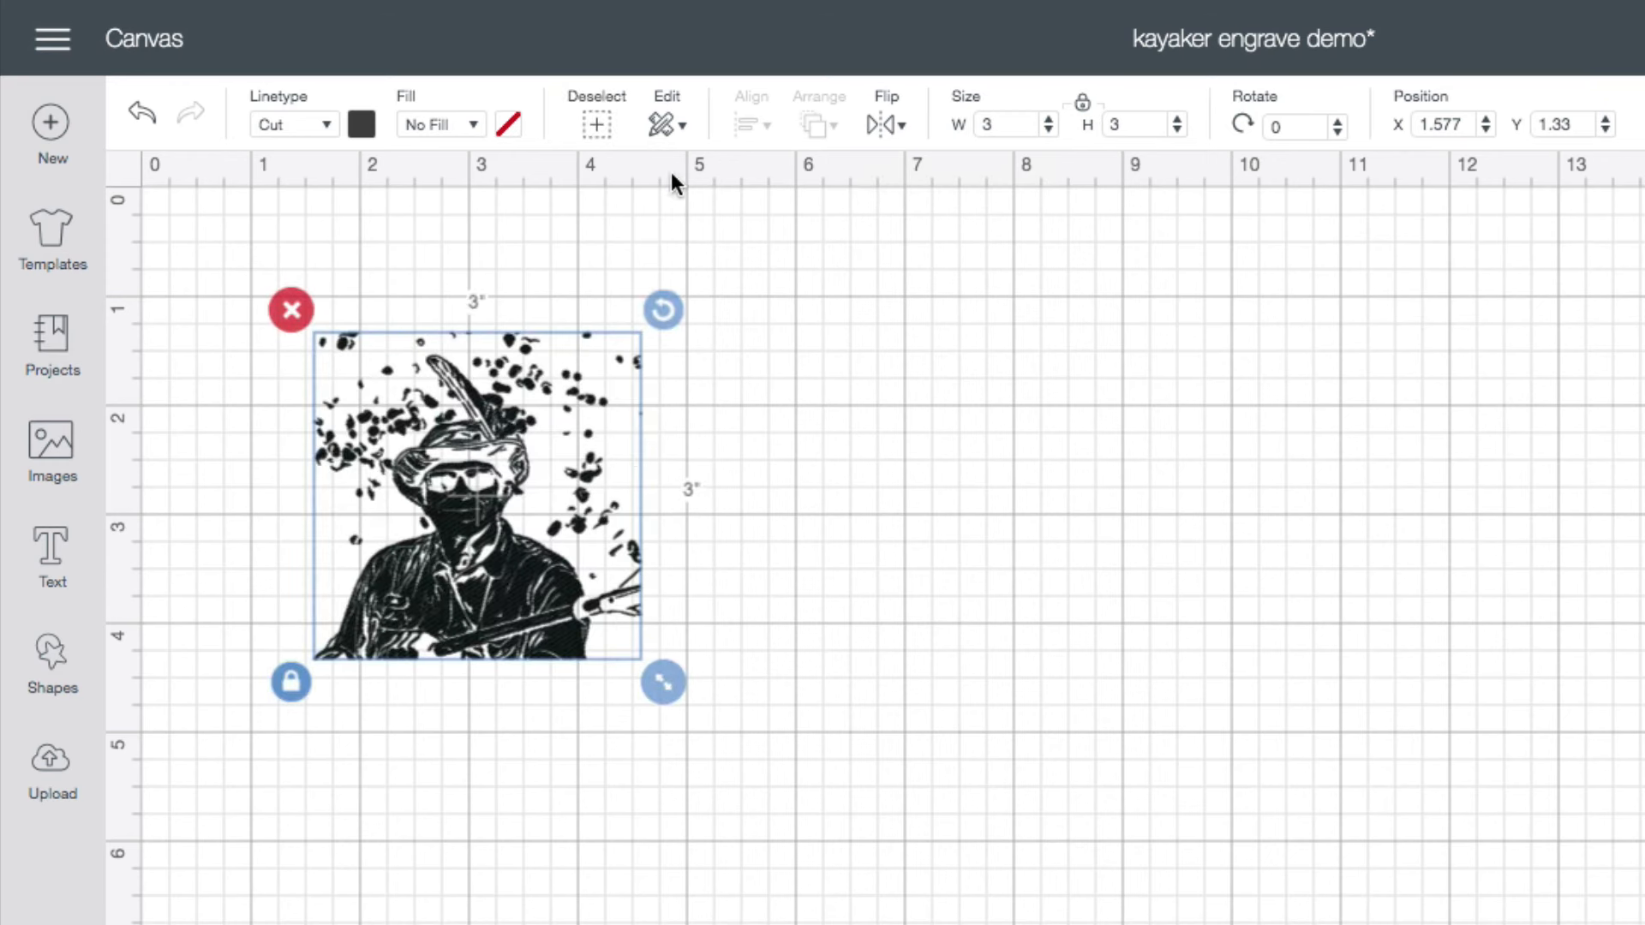
left_click(291, 123)
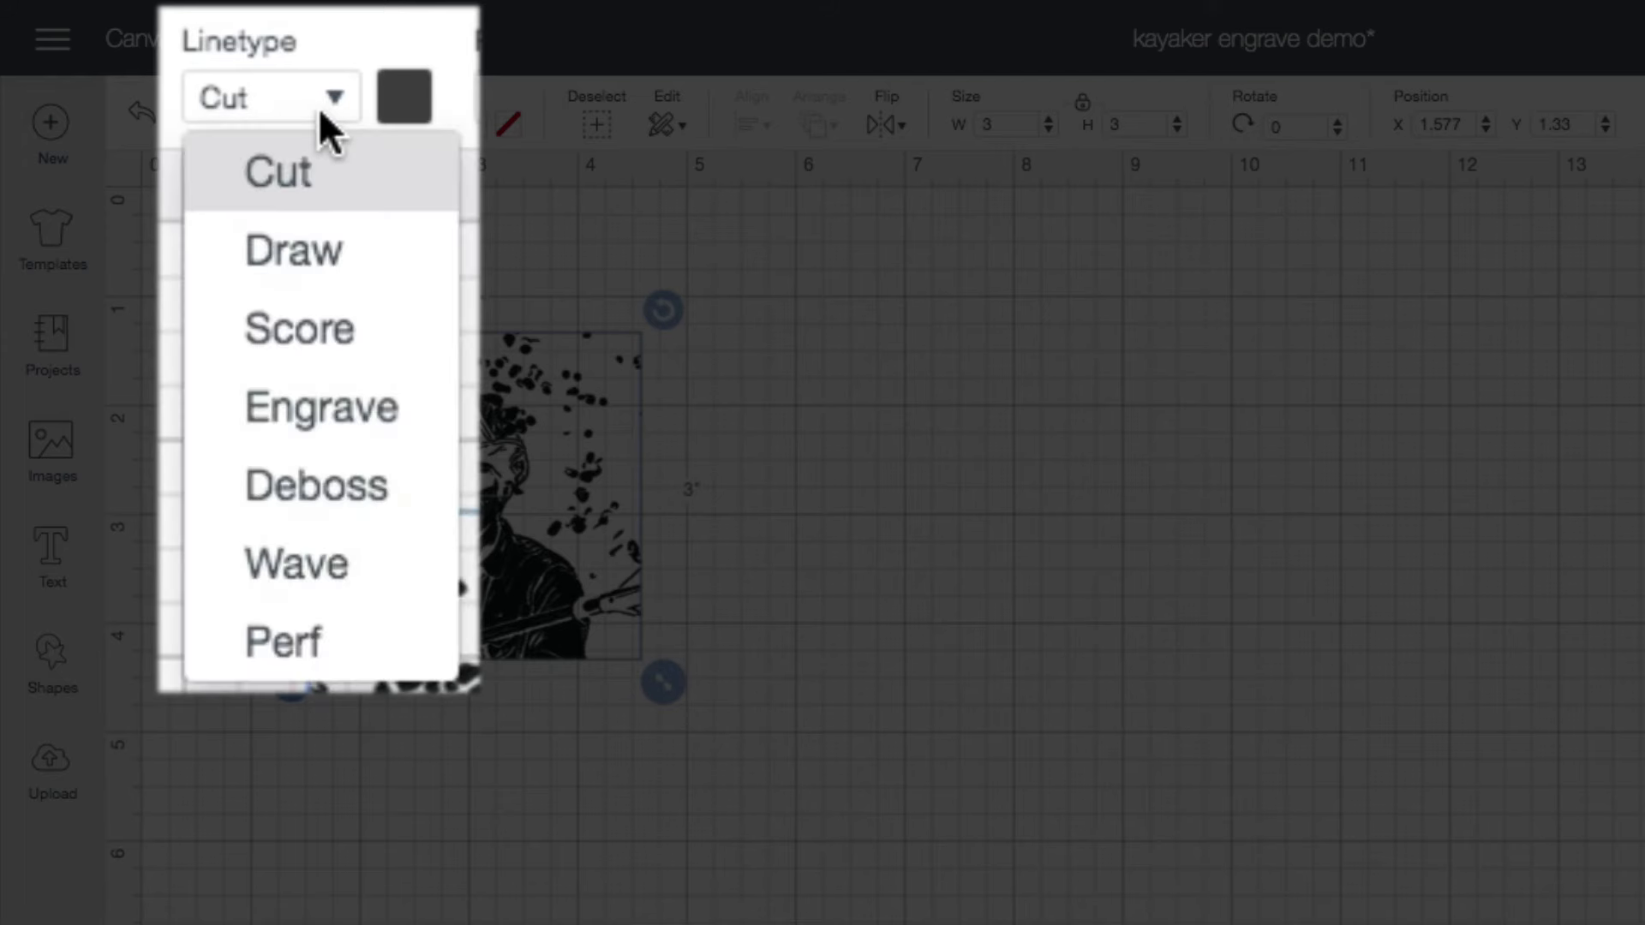
left_click(320, 408)
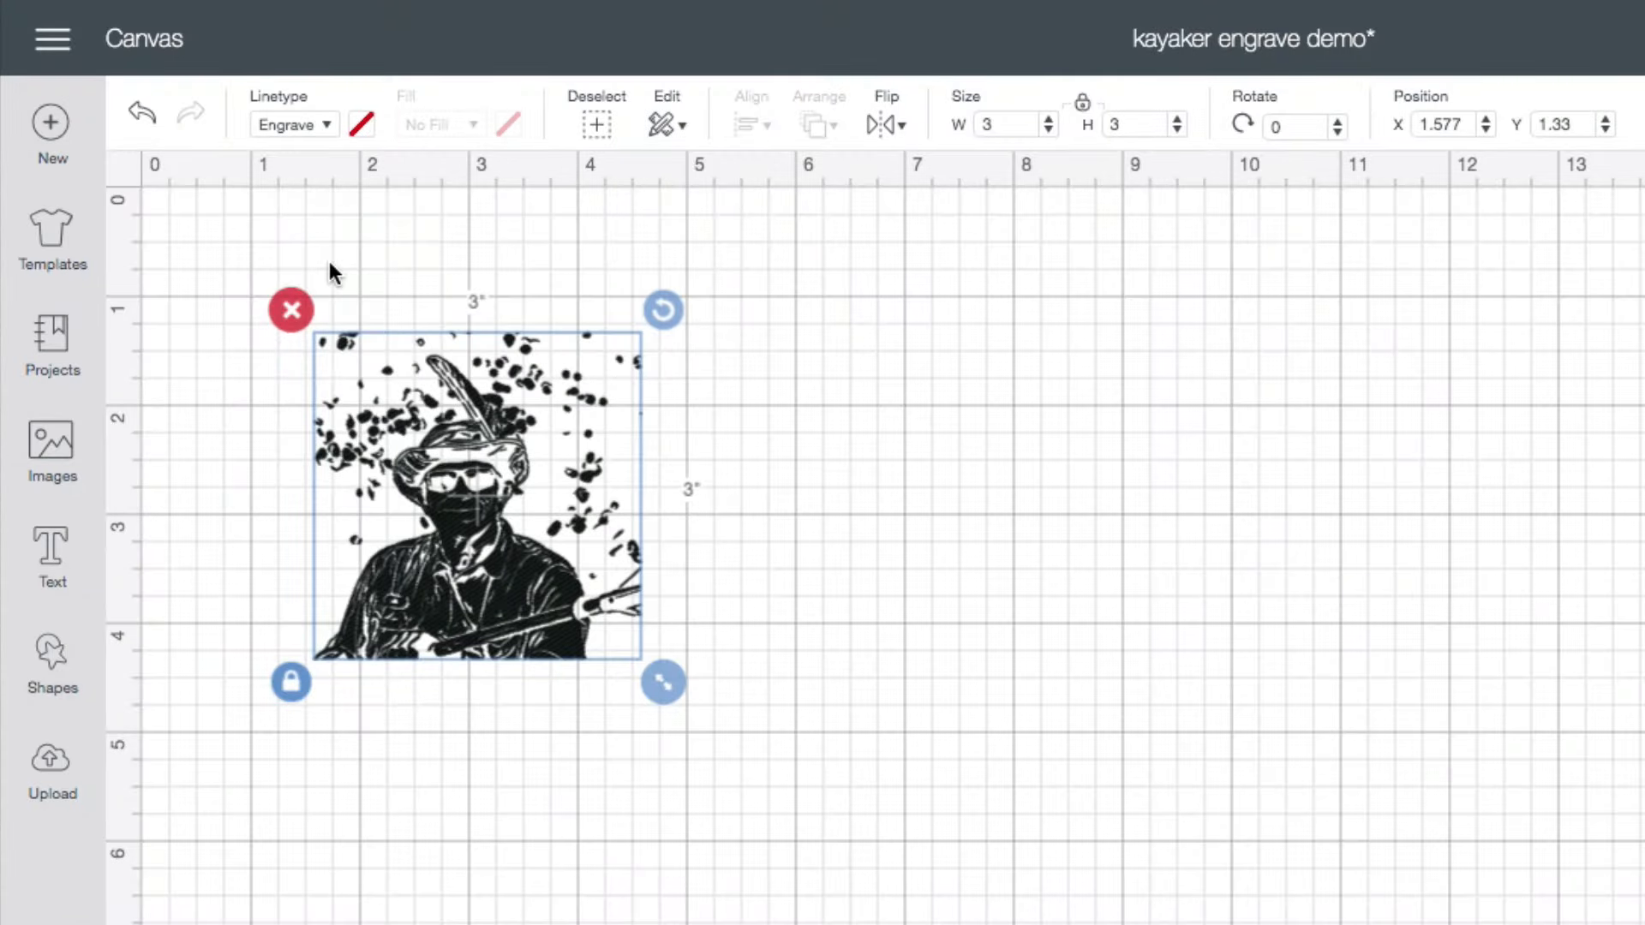